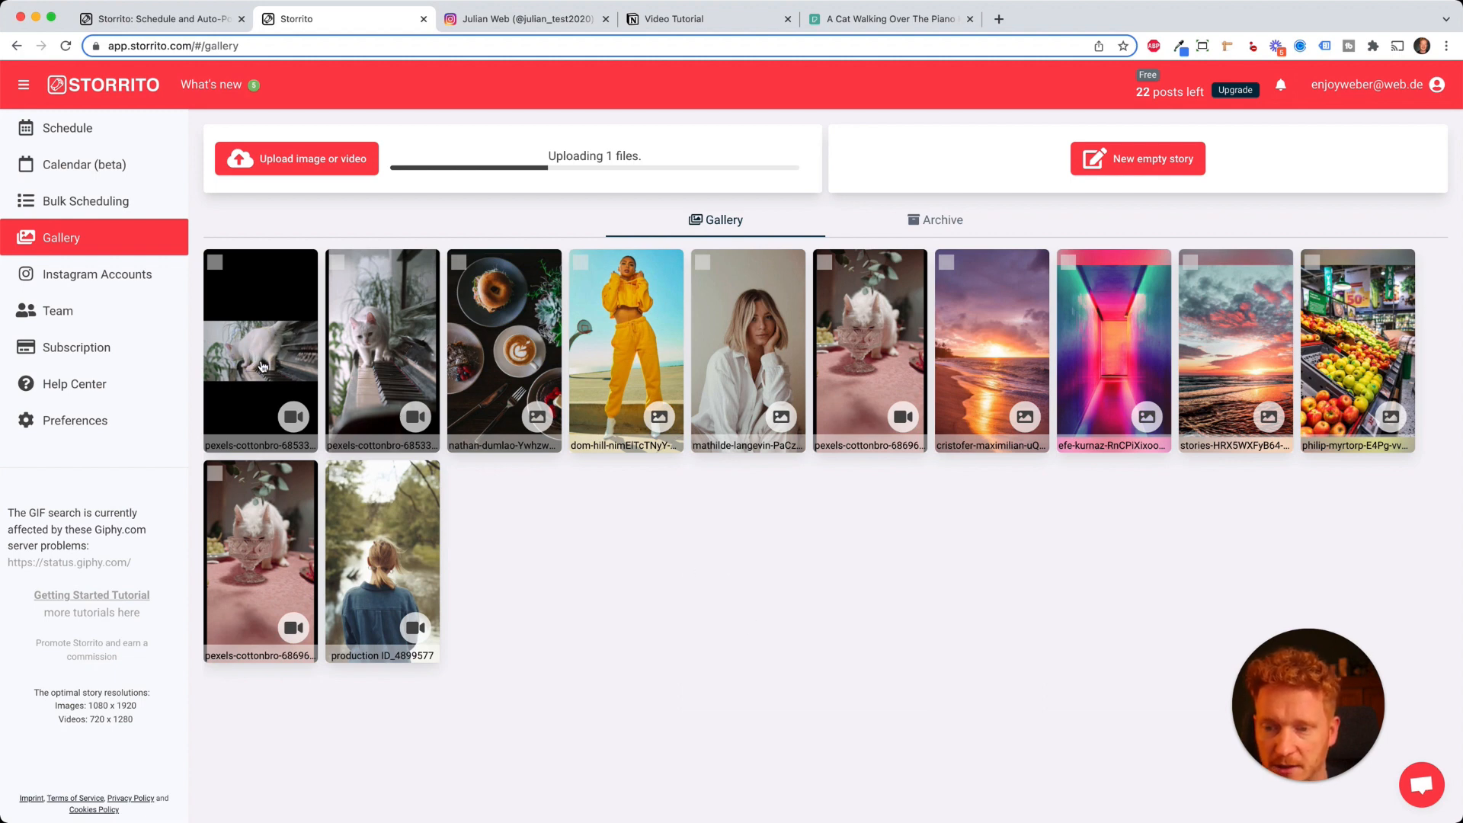
# Step: Open the uploaded cat-on-piano video from the gallery in the story editor
pyautogui.click(261, 350)
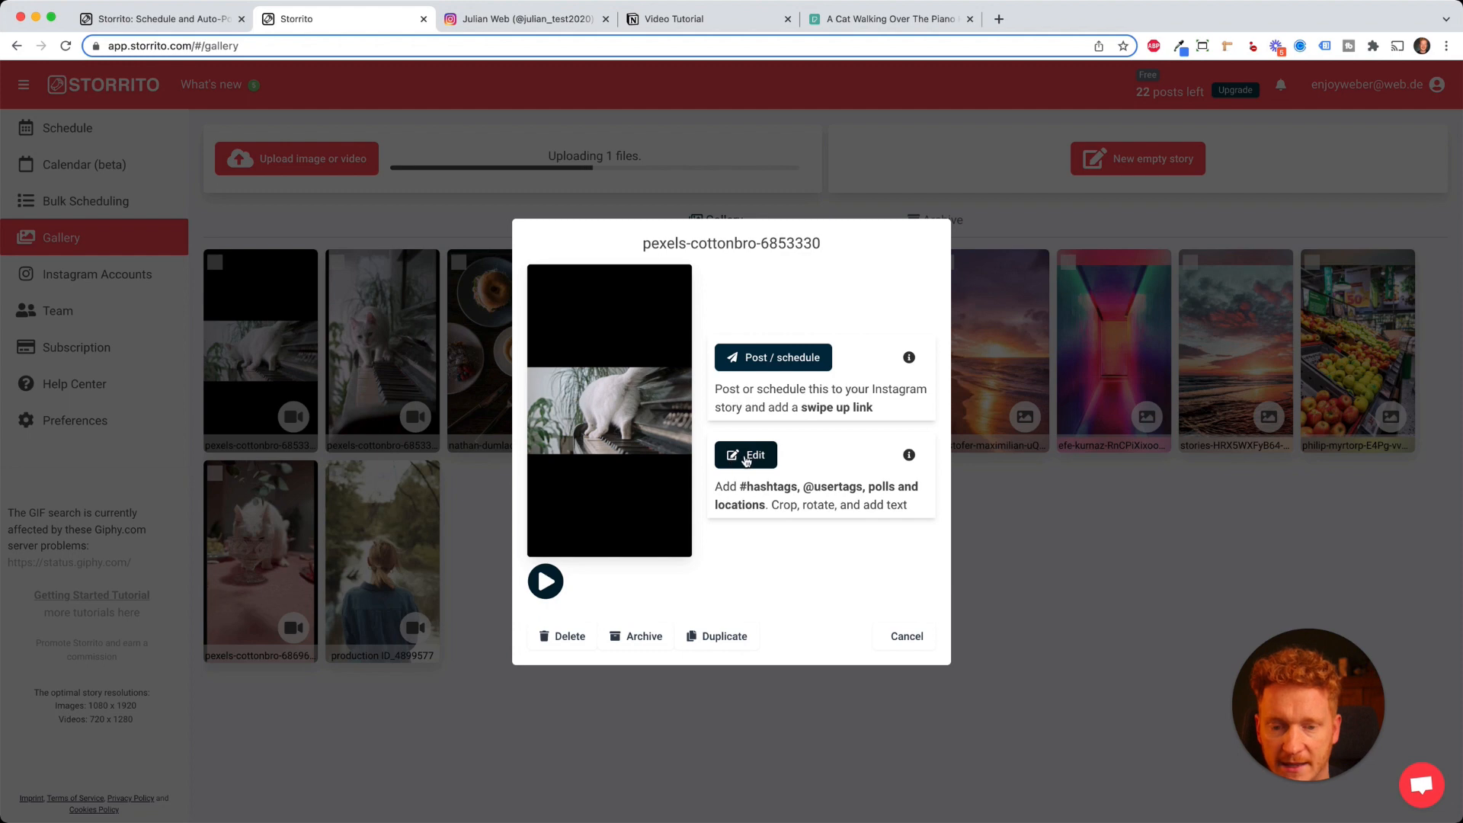
pyautogui.click(745, 454)
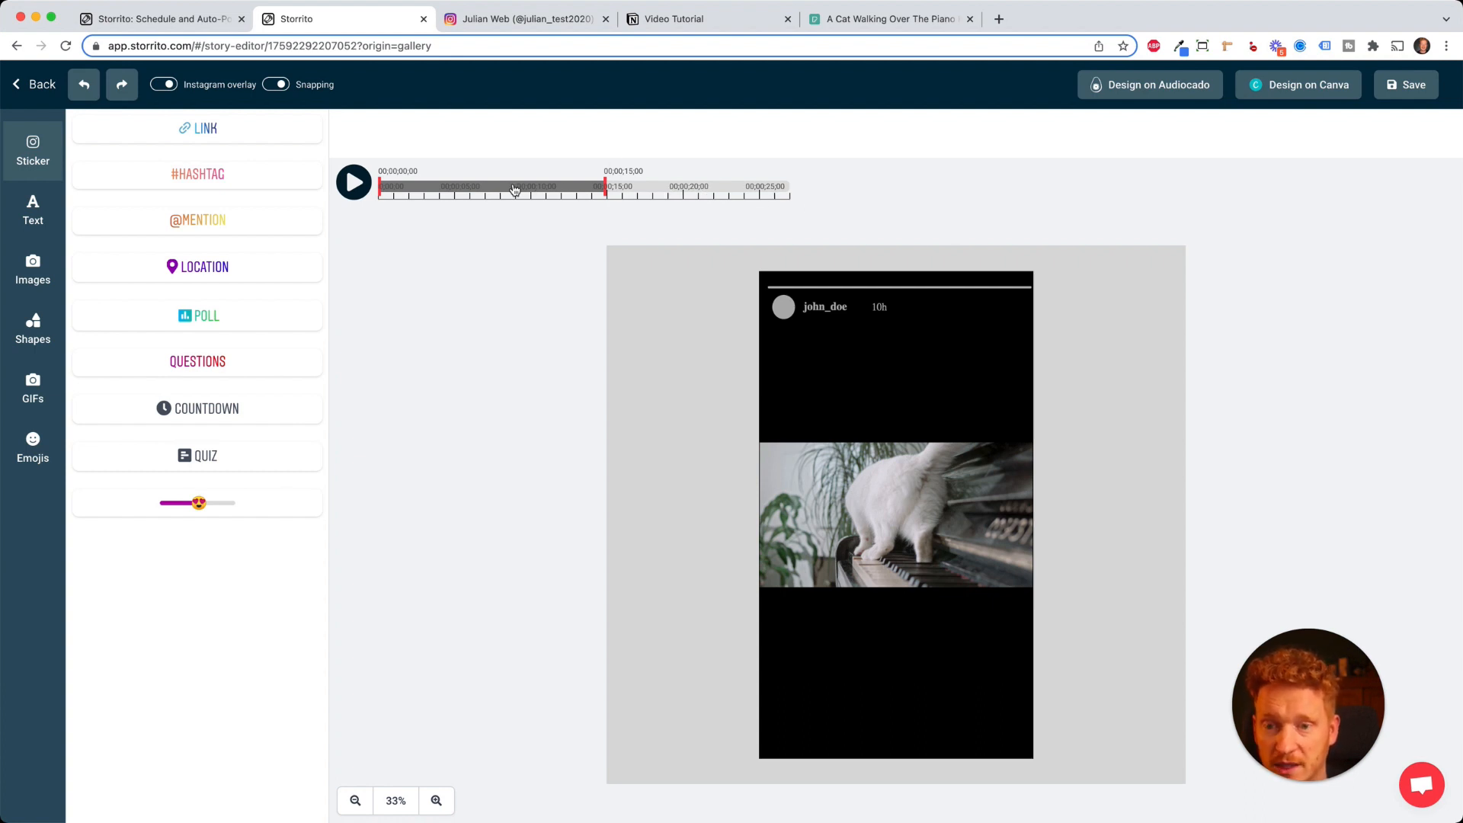
# Step: Move the 15-second cut window later along the clip's timeline
pyautogui.click(396, 186)
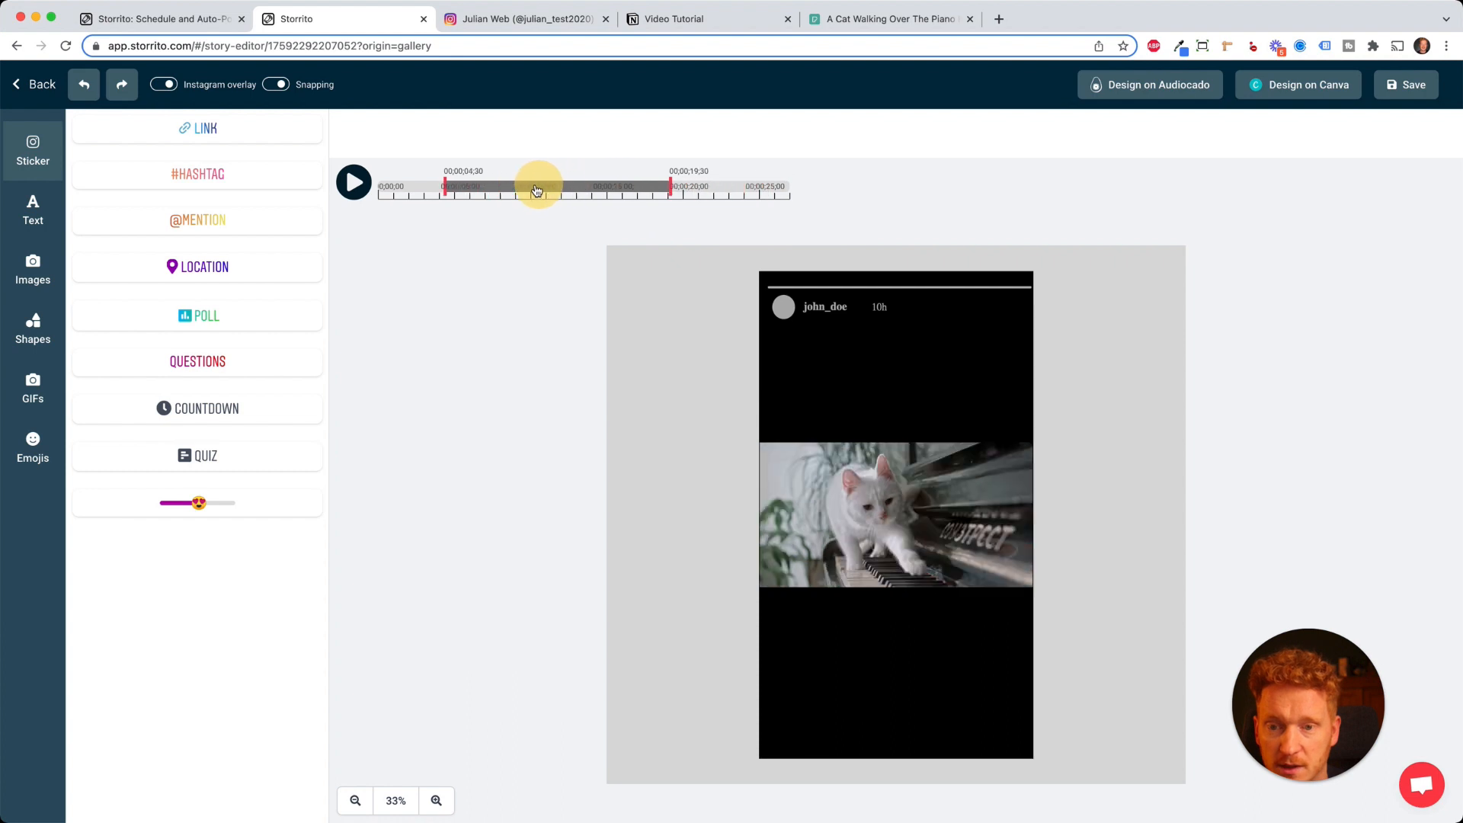
pyautogui.moveTo(536, 186); pyautogui.dragTo(597, 195)
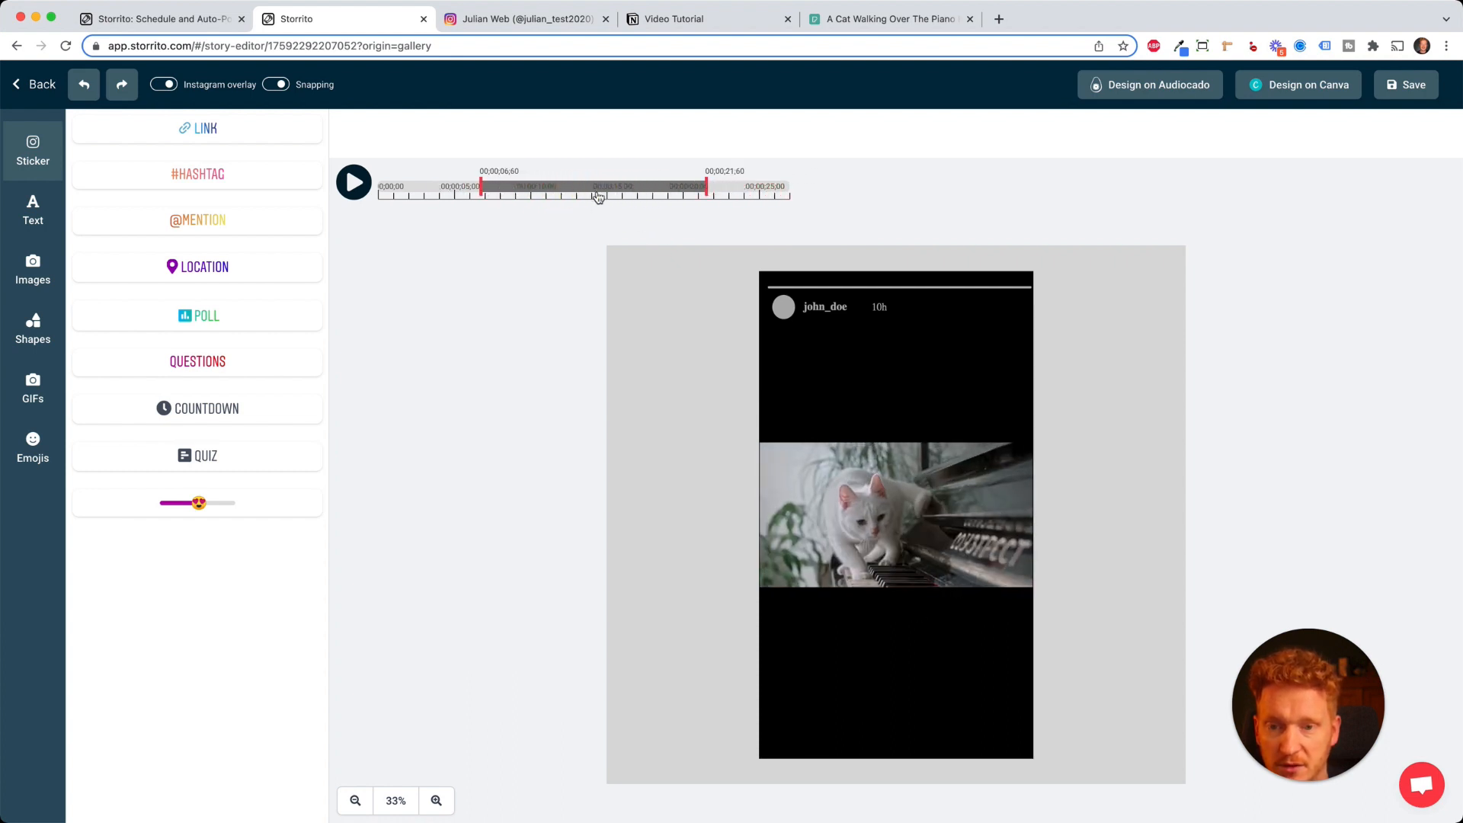
pyautogui.moveTo(598, 192); pyautogui.dragTo(533, 194)
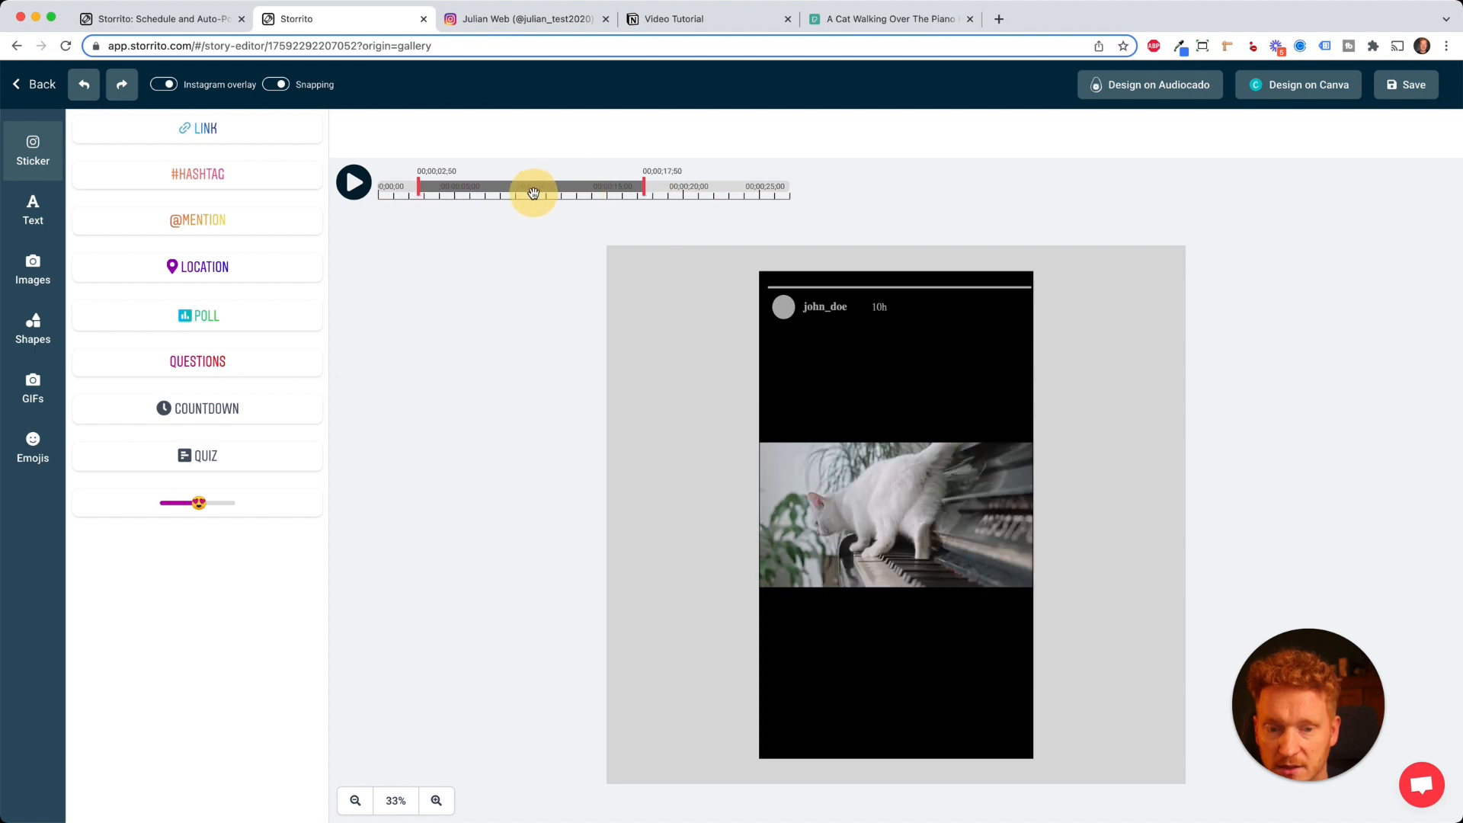
pyautogui.moveTo(534, 194); pyautogui.dragTo(511, 197)
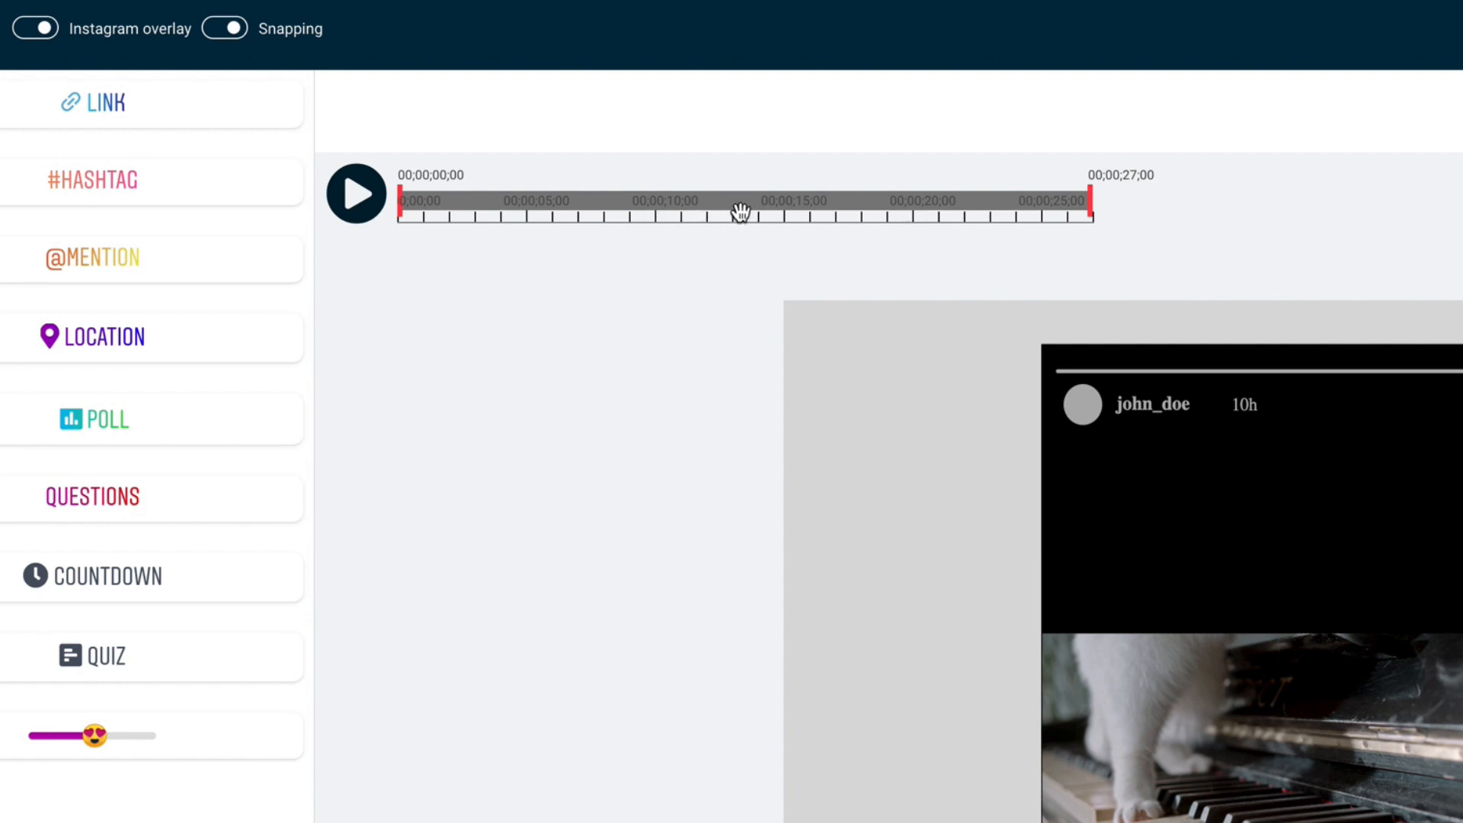
pyautogui.moveTo(1091, 207)
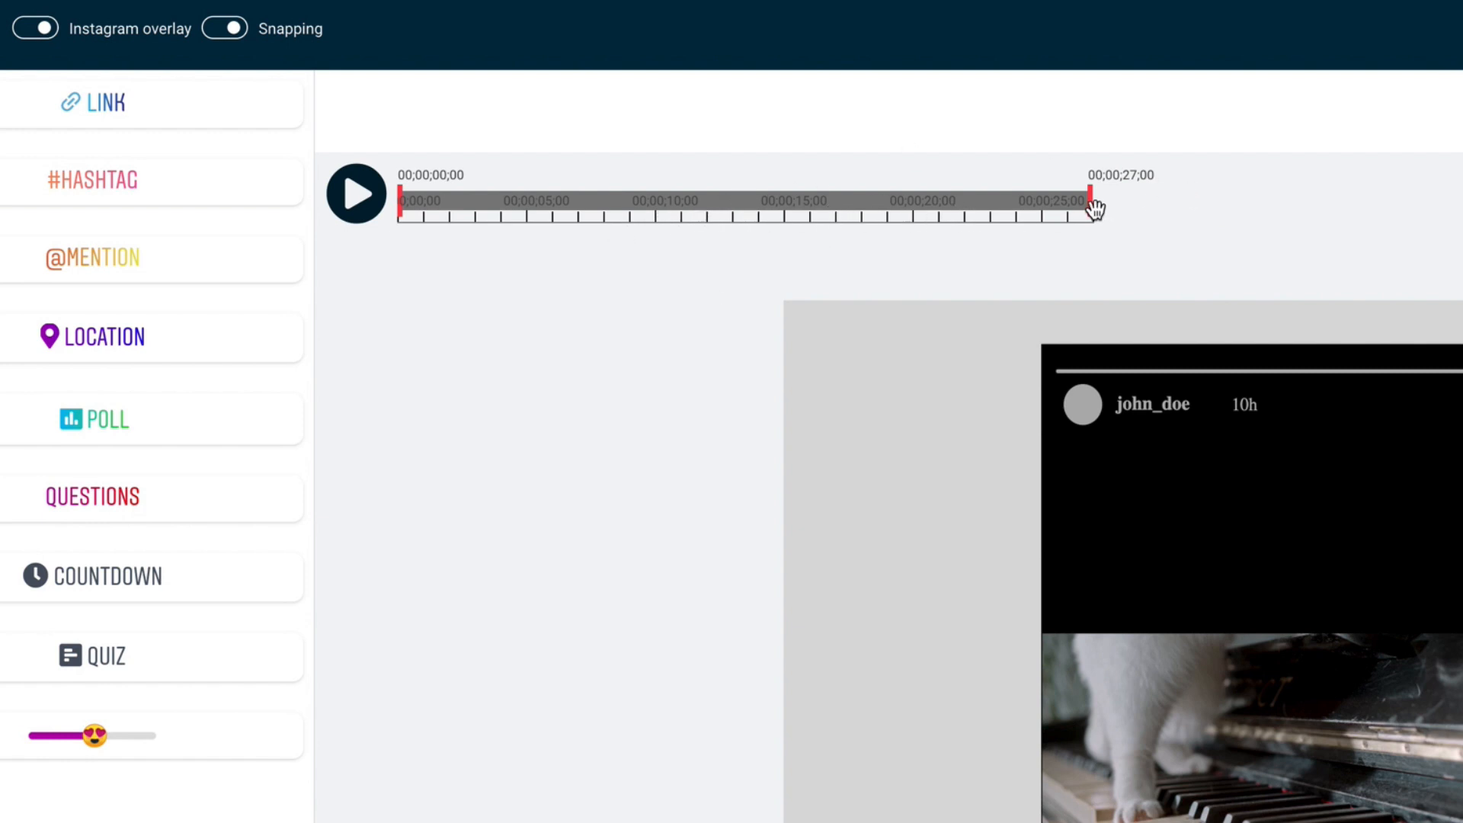
# Step: Trim the cut range's end handle down to about 20 s
pyautogui.moveTo(1094, 202); pyautogui.dragTo(1071, 201)
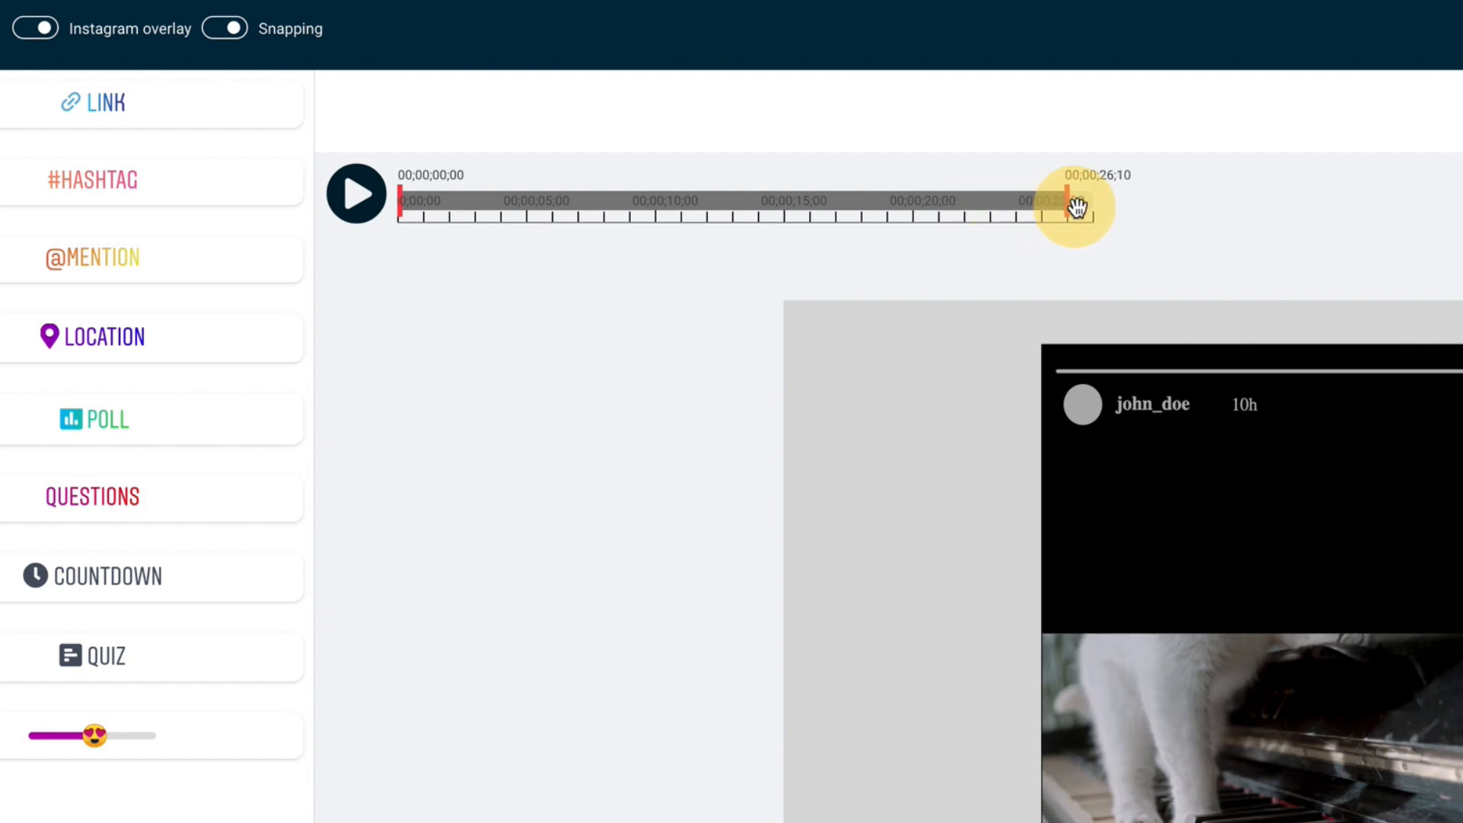
pyautogui.moveTo(1071, 203); pyautogui.dragTo(971, 203)
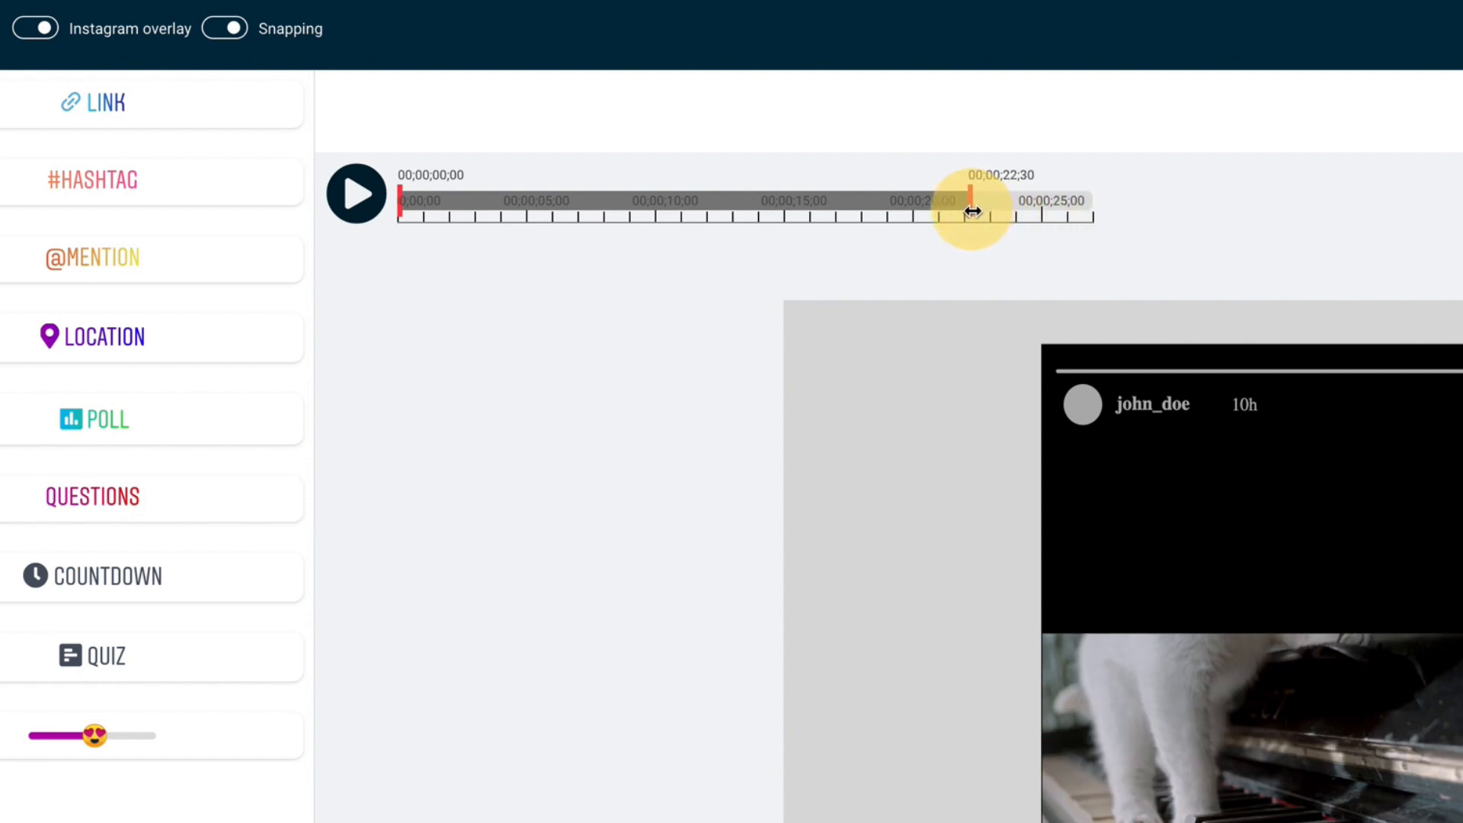
pyautogui.moveTo(971, 214); pyautogui.dragTo(924, 213)
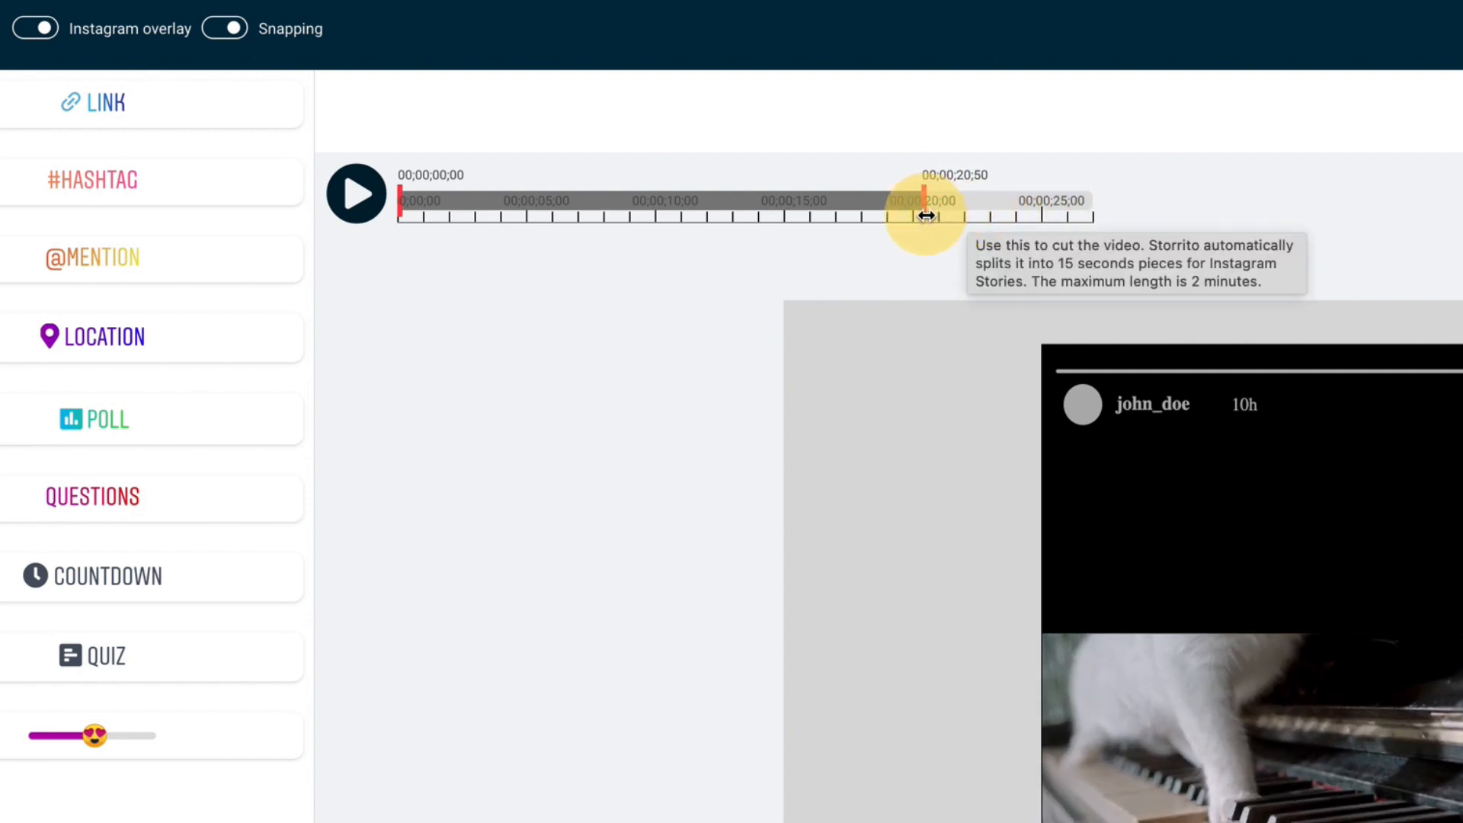
pyautogui.moveTo(924, 215); pyautogui.dragTo(912, 215)
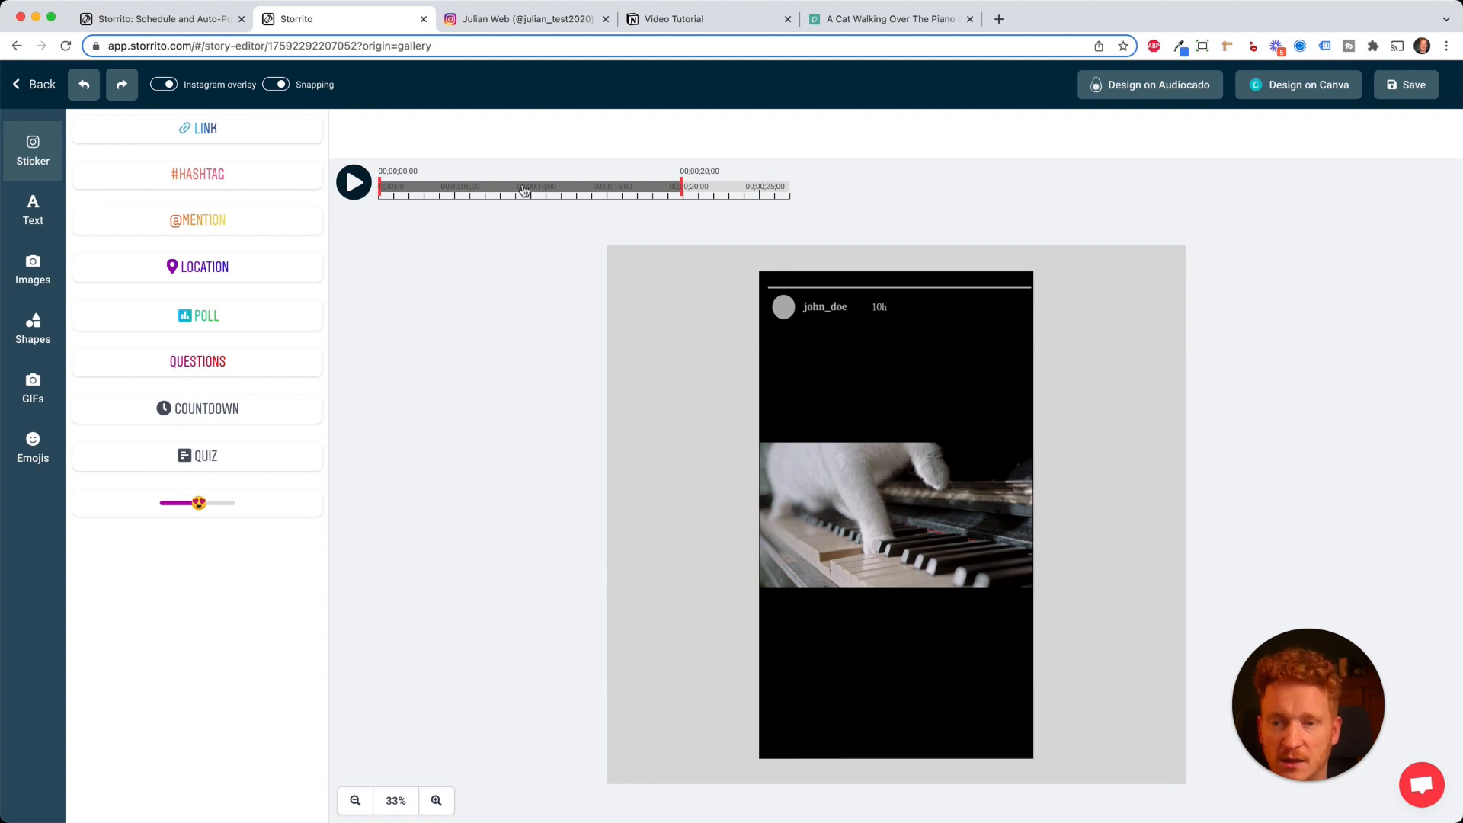
pyautogui.moveTo(625, 175)
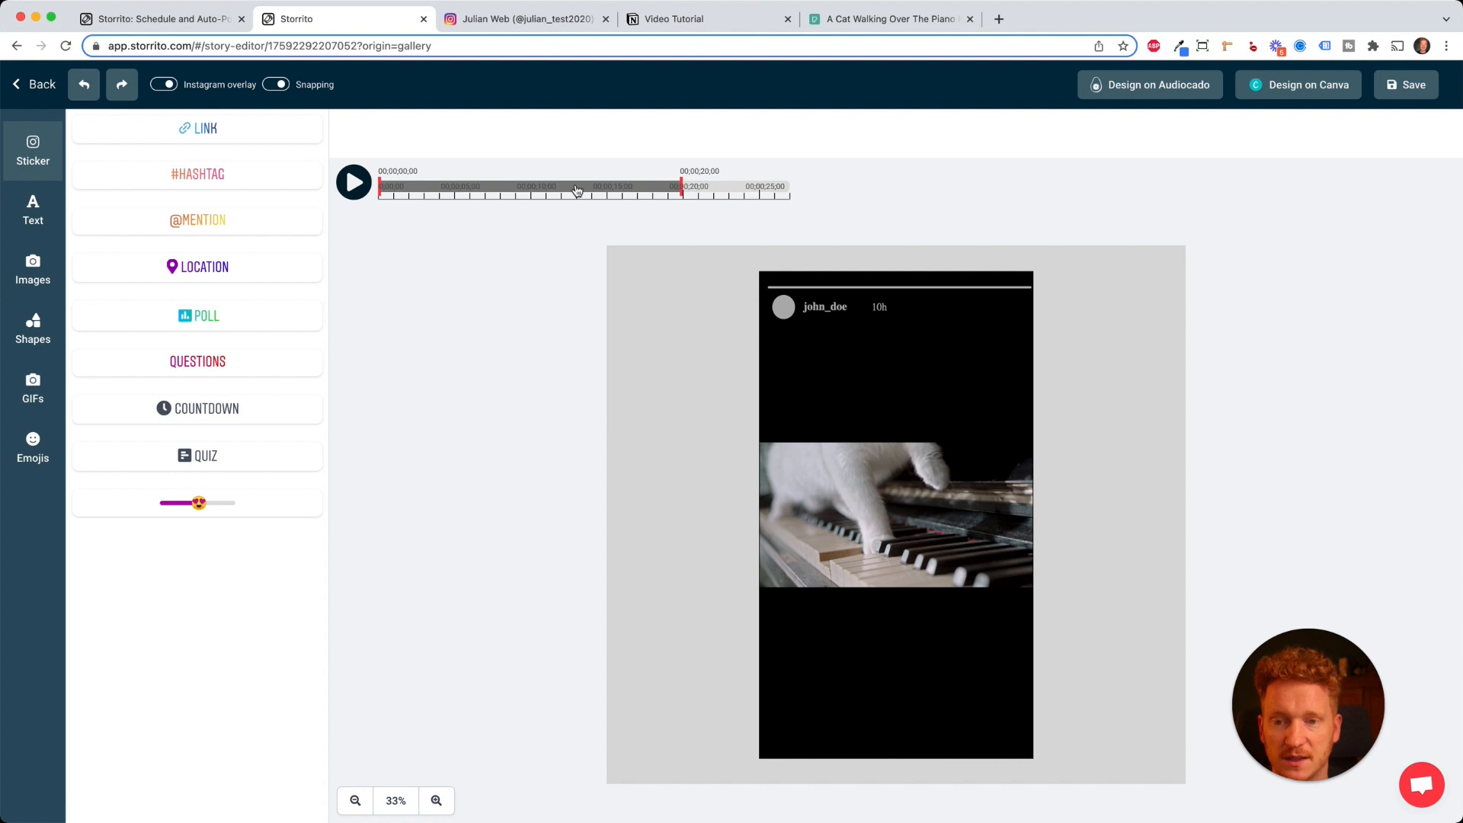
# Step: Adjust the cut range to span 00;00;15;80–00;00;27;00 and preview the trimmed clip
pyautogui.click(382, 185)
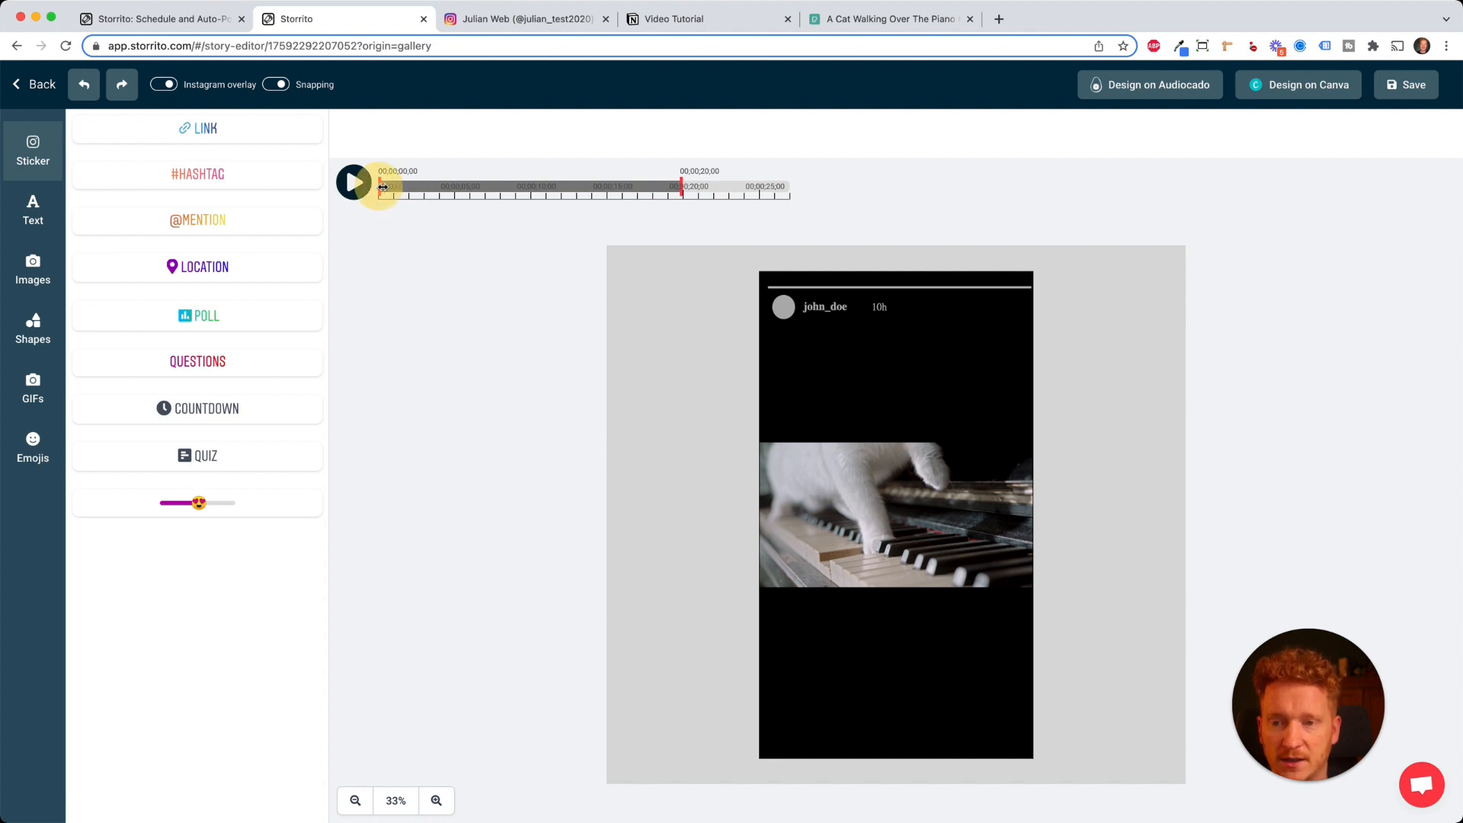
pyautogui.moveTo(381, 186); pyautogui.dragTo(480, 186)
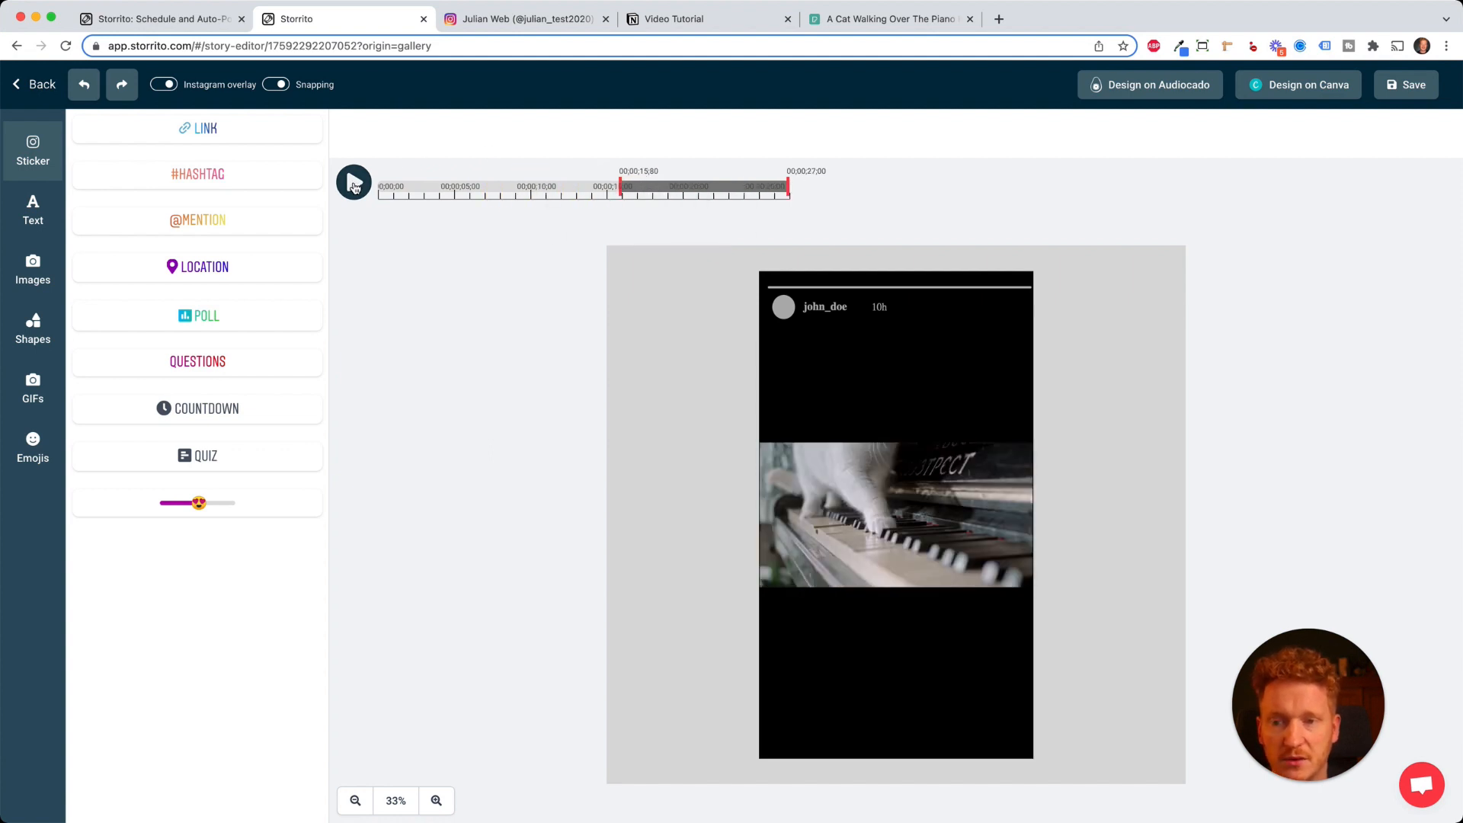
pyautogui.click(352, 181)
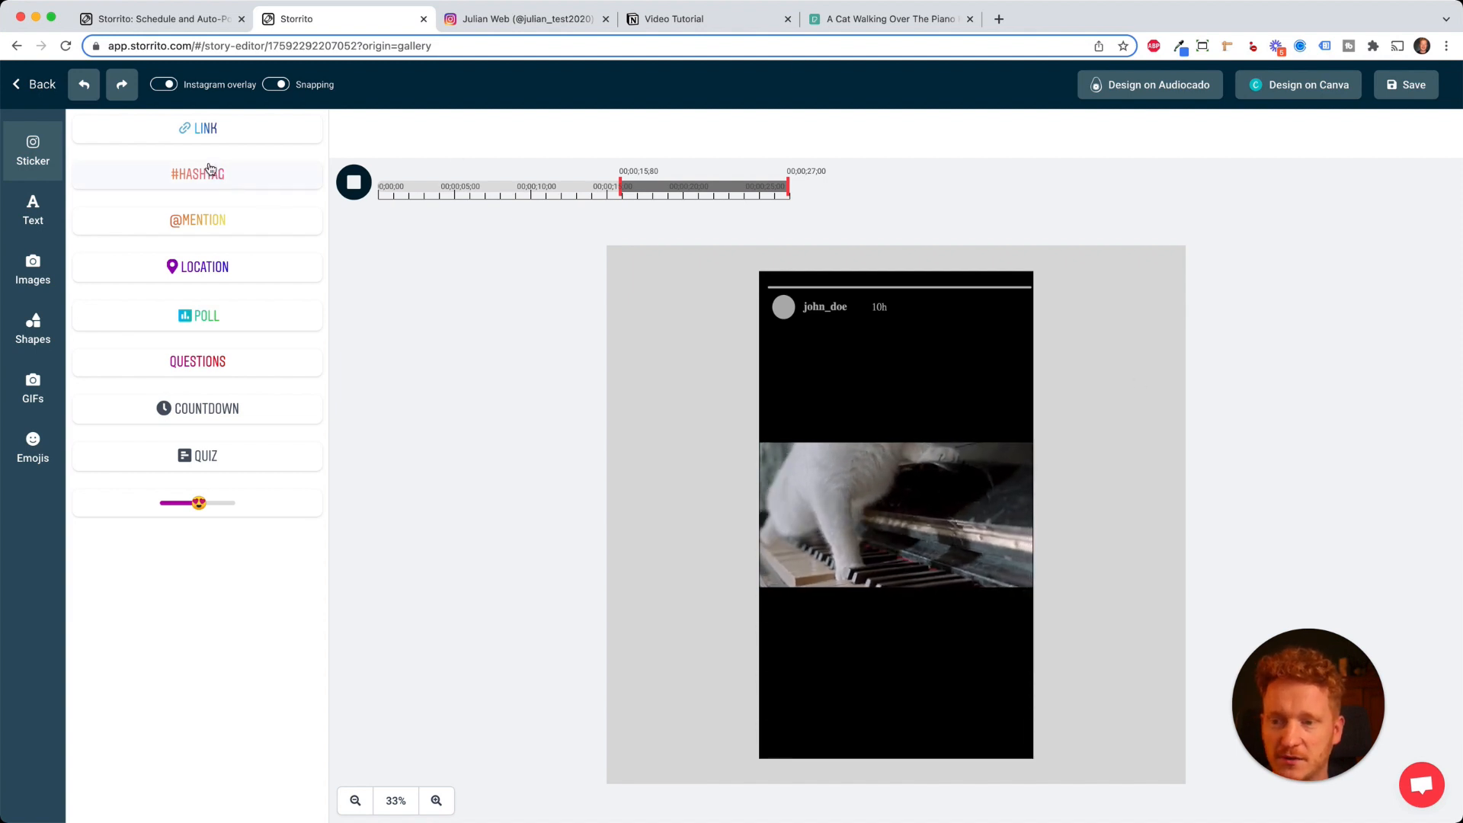
# Step: Add a #CAT hashtag sticker and place it tilted in the black area above the video
pyautogui.click(196, 174)
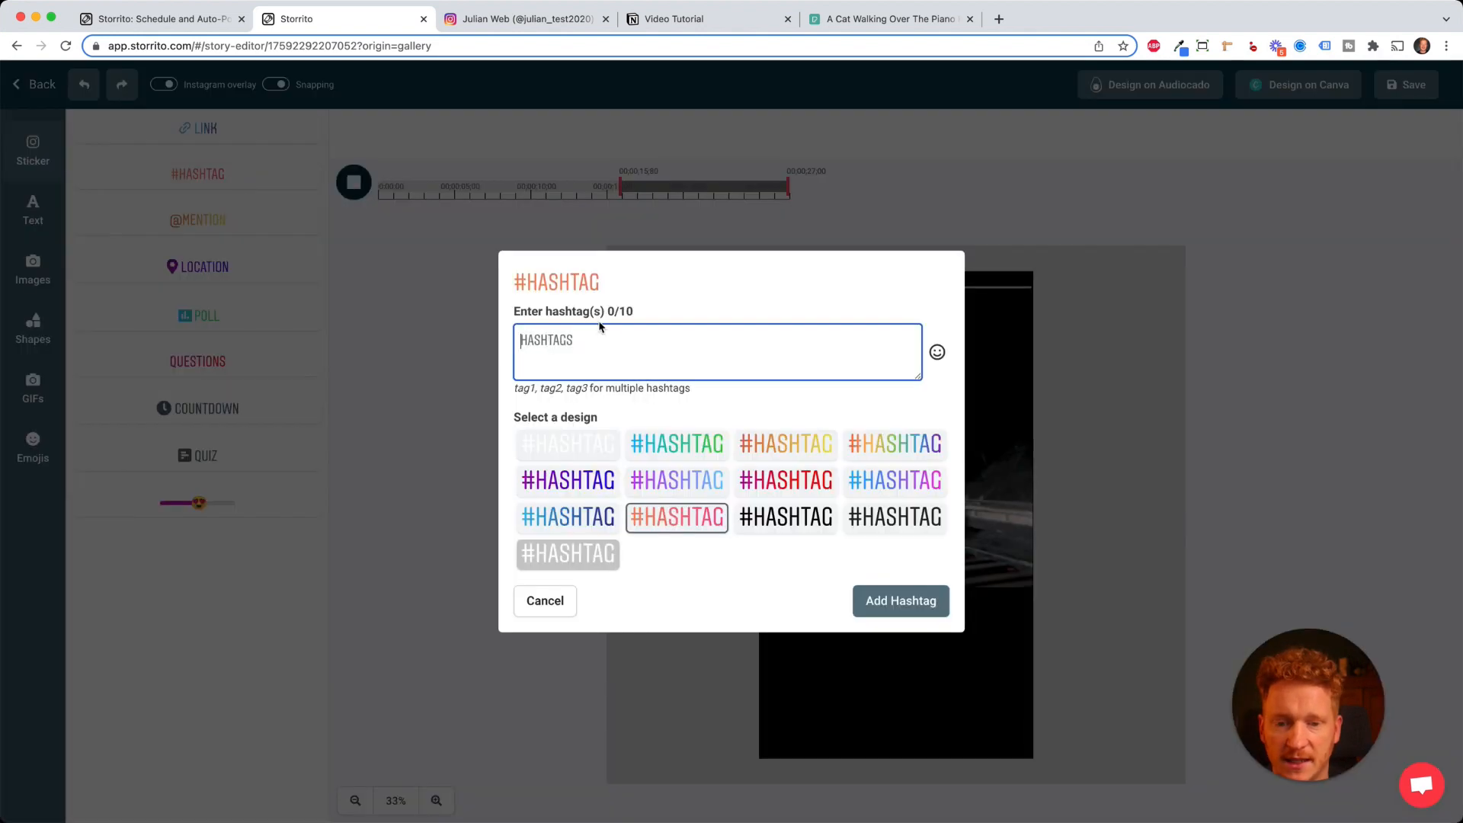
pyautogui.write('CAT')
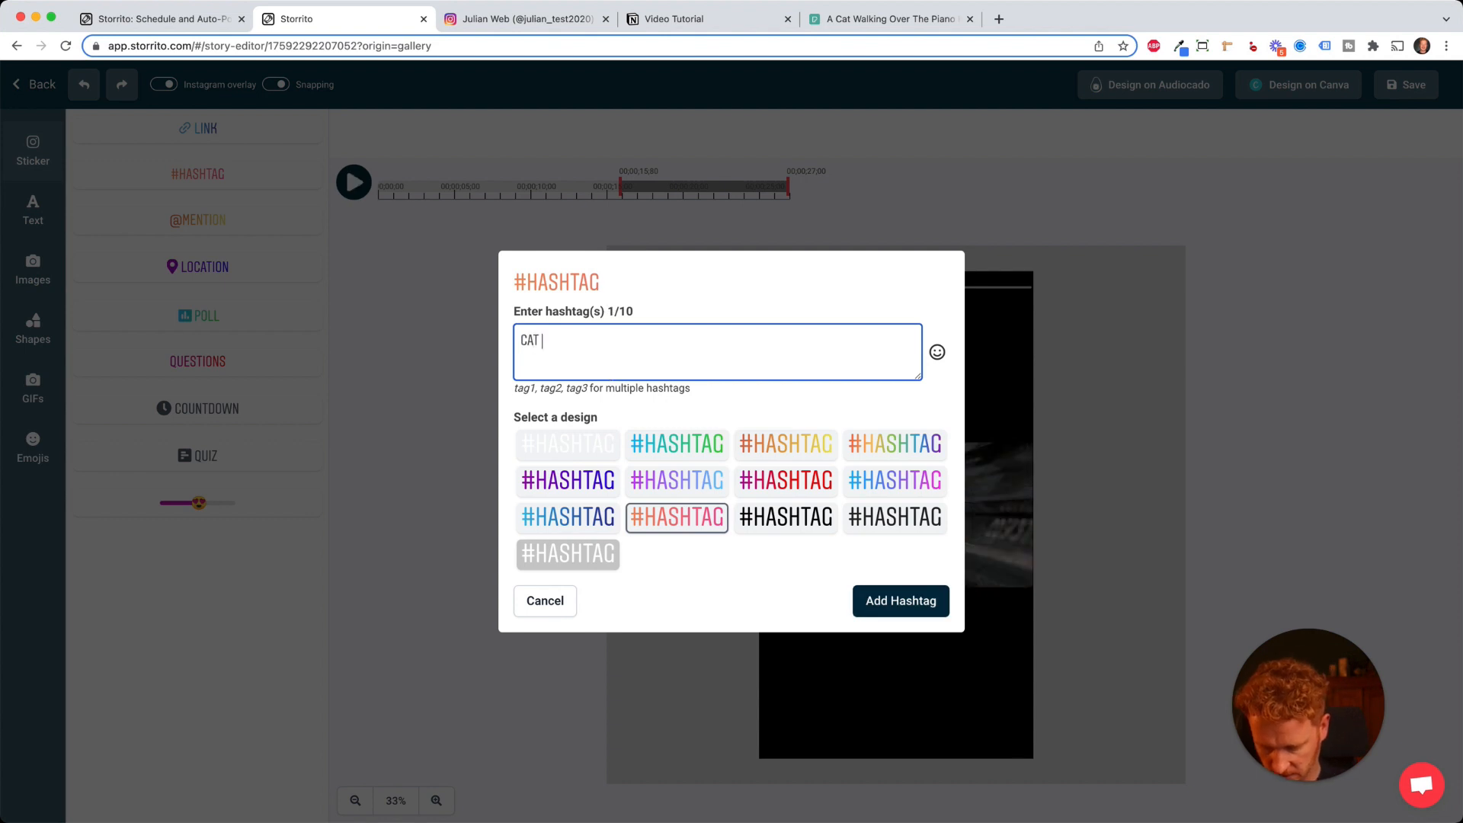
pyautogui.click(899, 600)
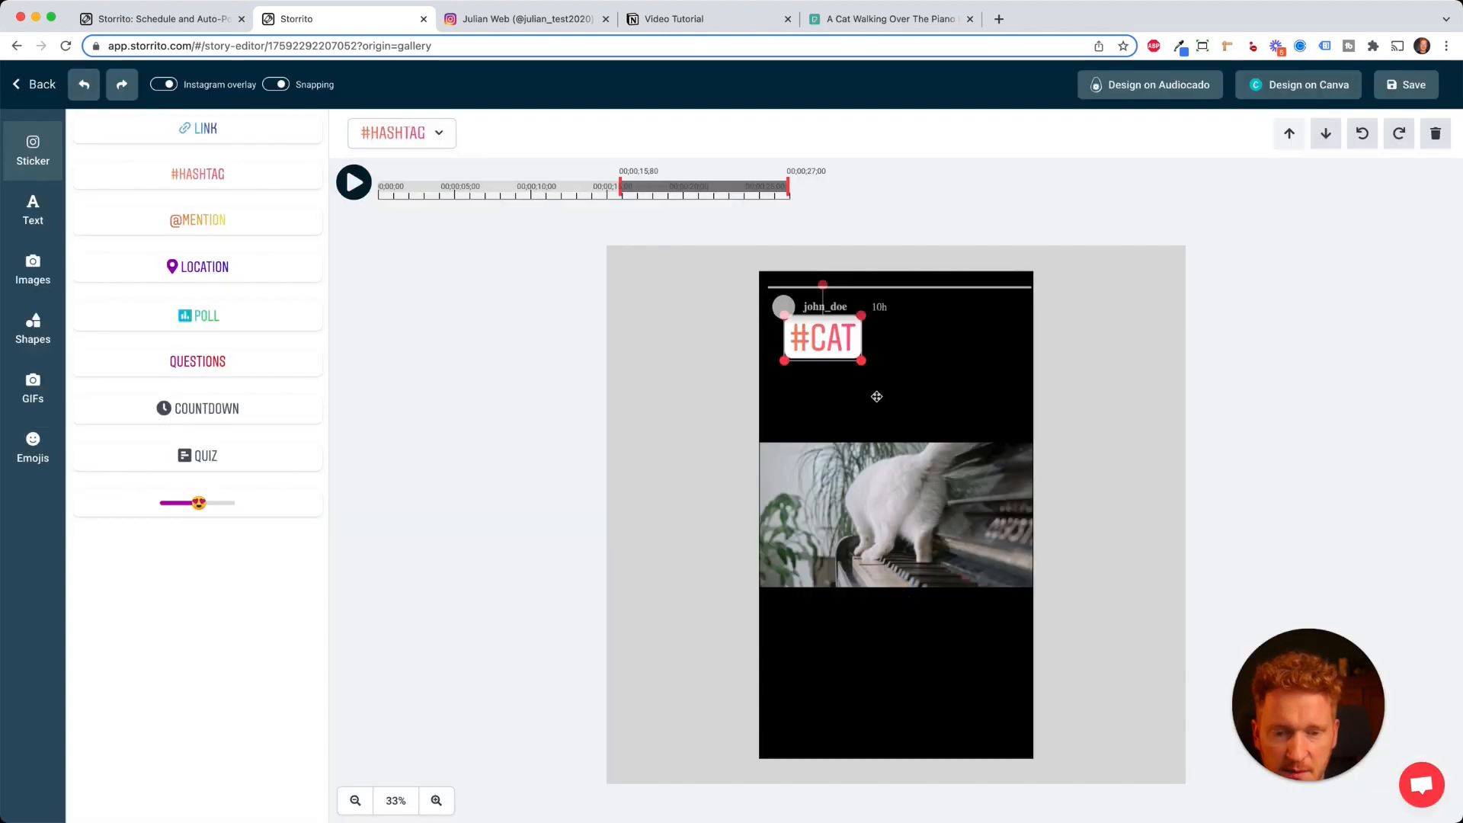
pyautogui.moveTo(822, 336); pyautogui.dragTo(892, 447)
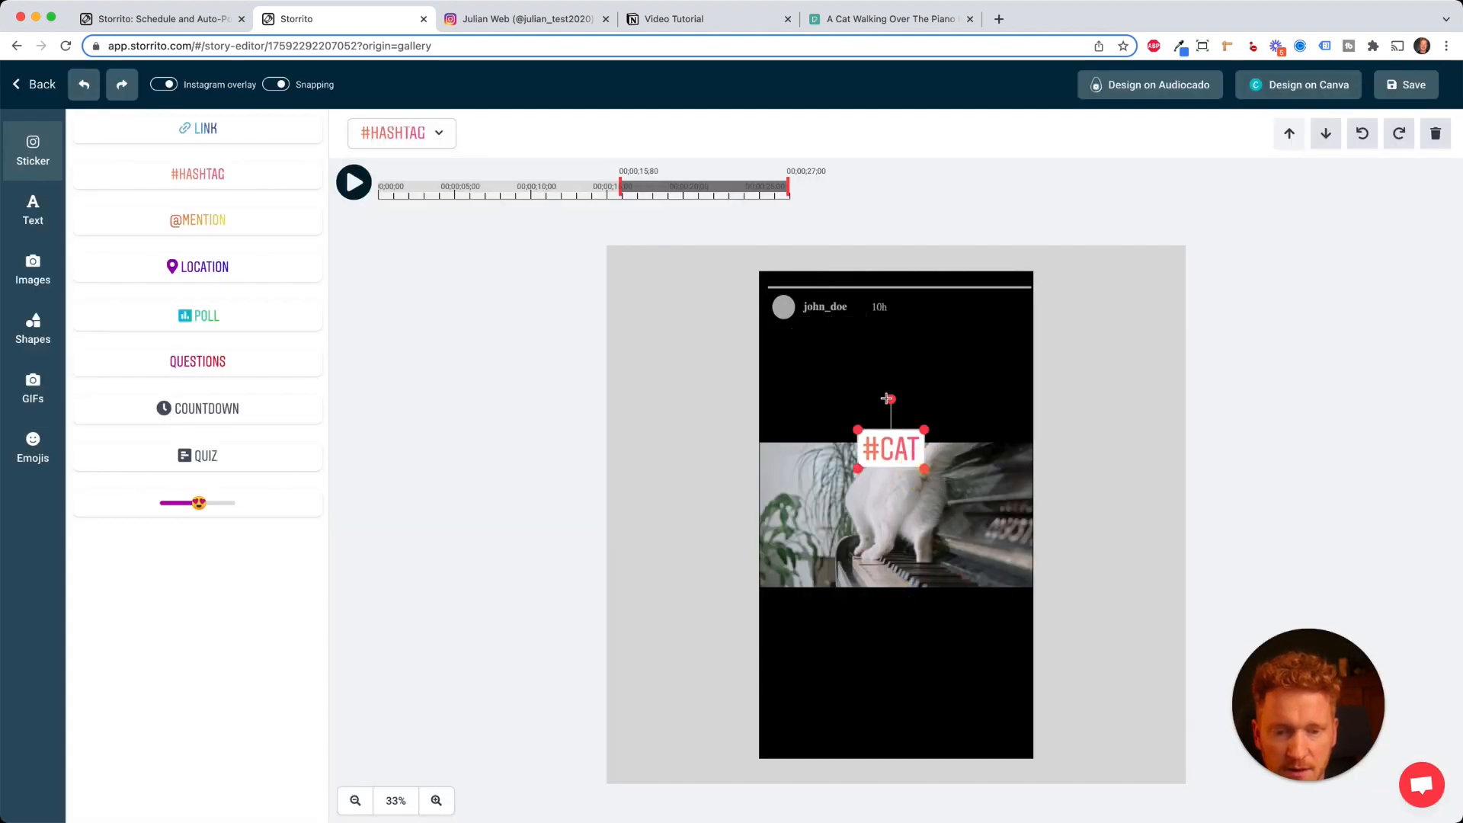
pyautogui.moveTo(892, 448); pyautogui.dragTo(830, 381)
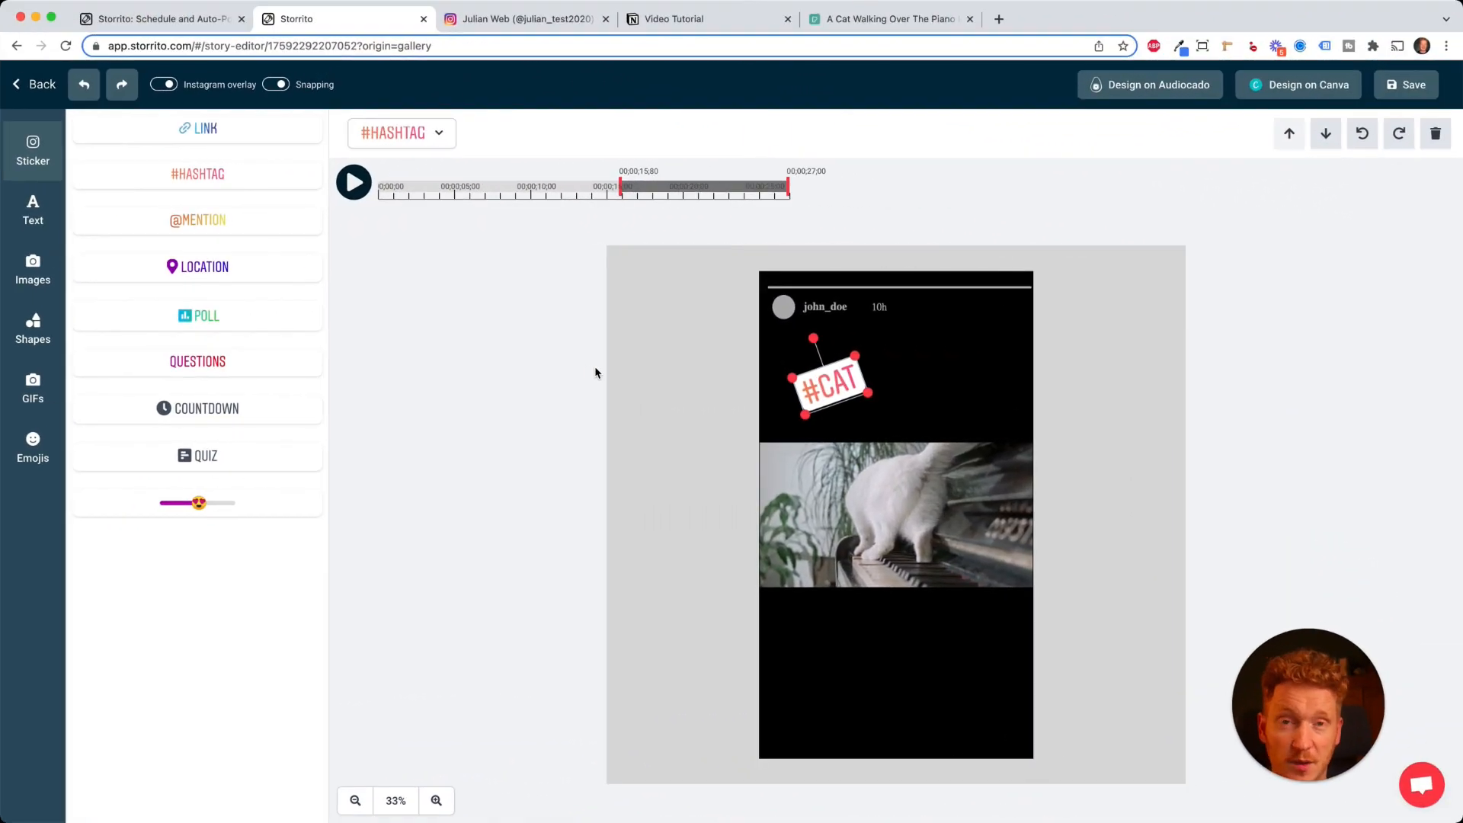
pyautogui.moveTo(604, 370)
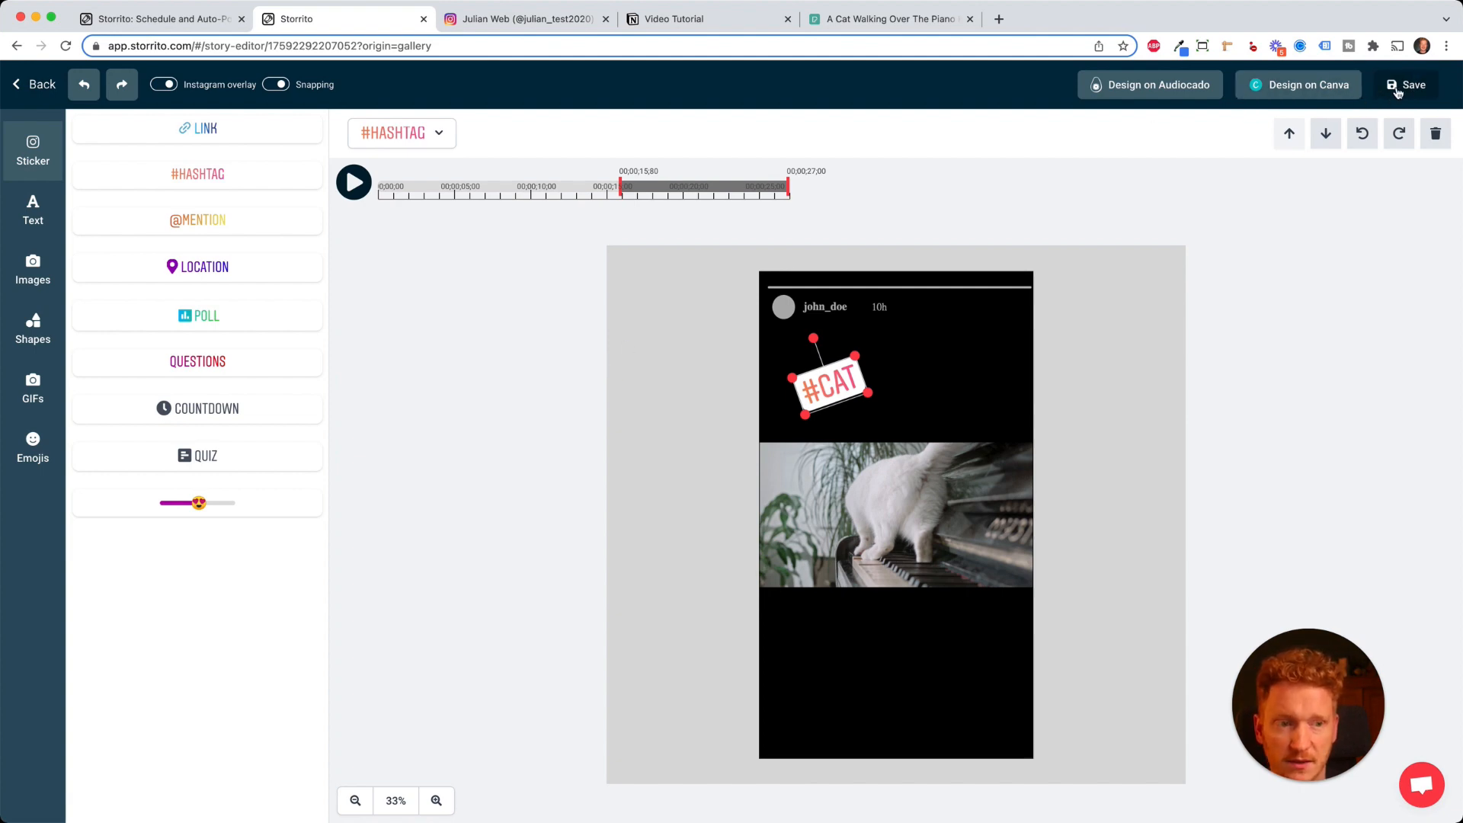
# Step: Save the edited story, reopen it from the gallery and go to its Post / schedule screen
pyautogui.click(1407, 84)
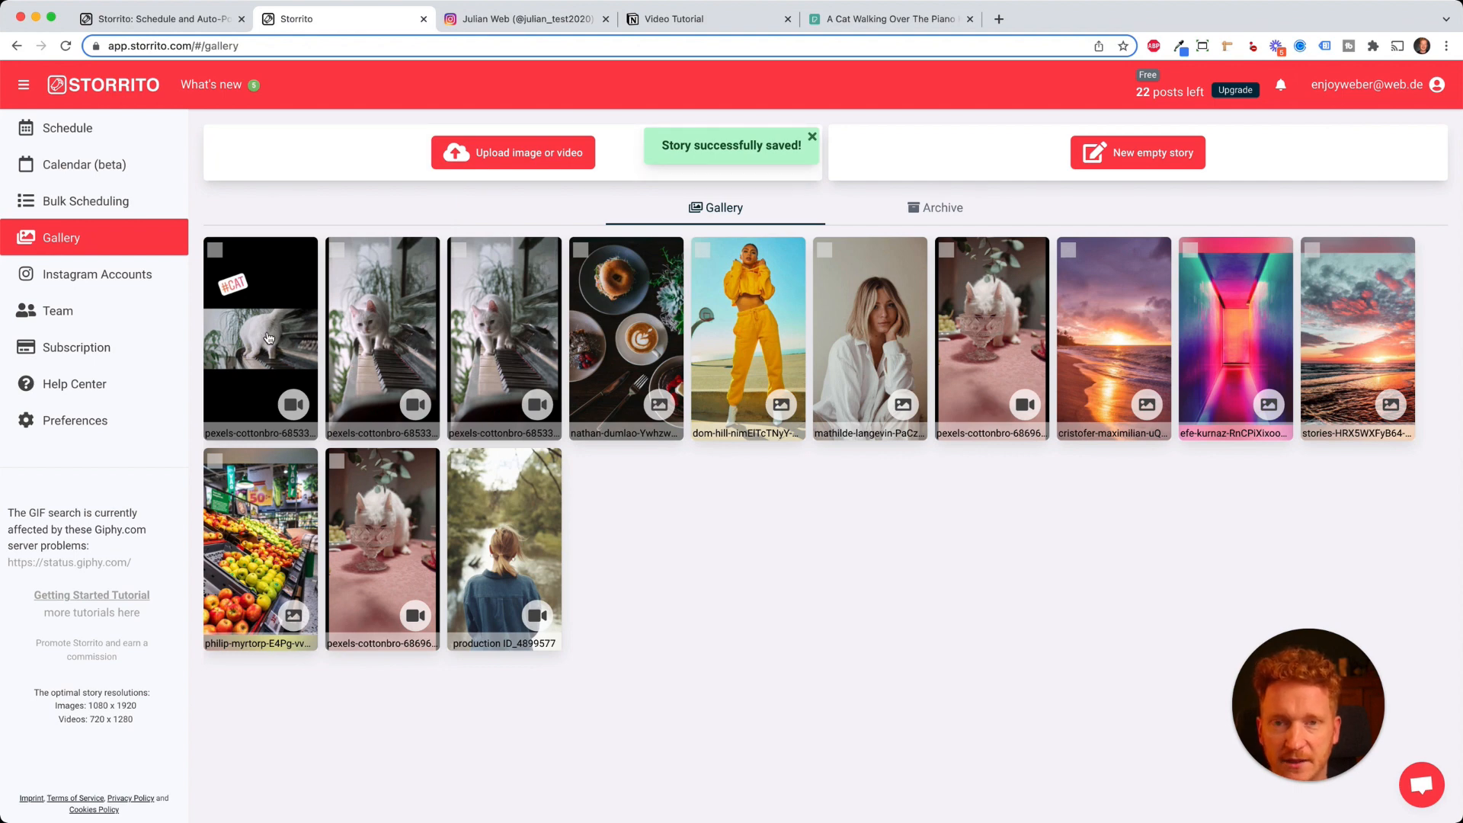
pyautogui.click(261, 338)
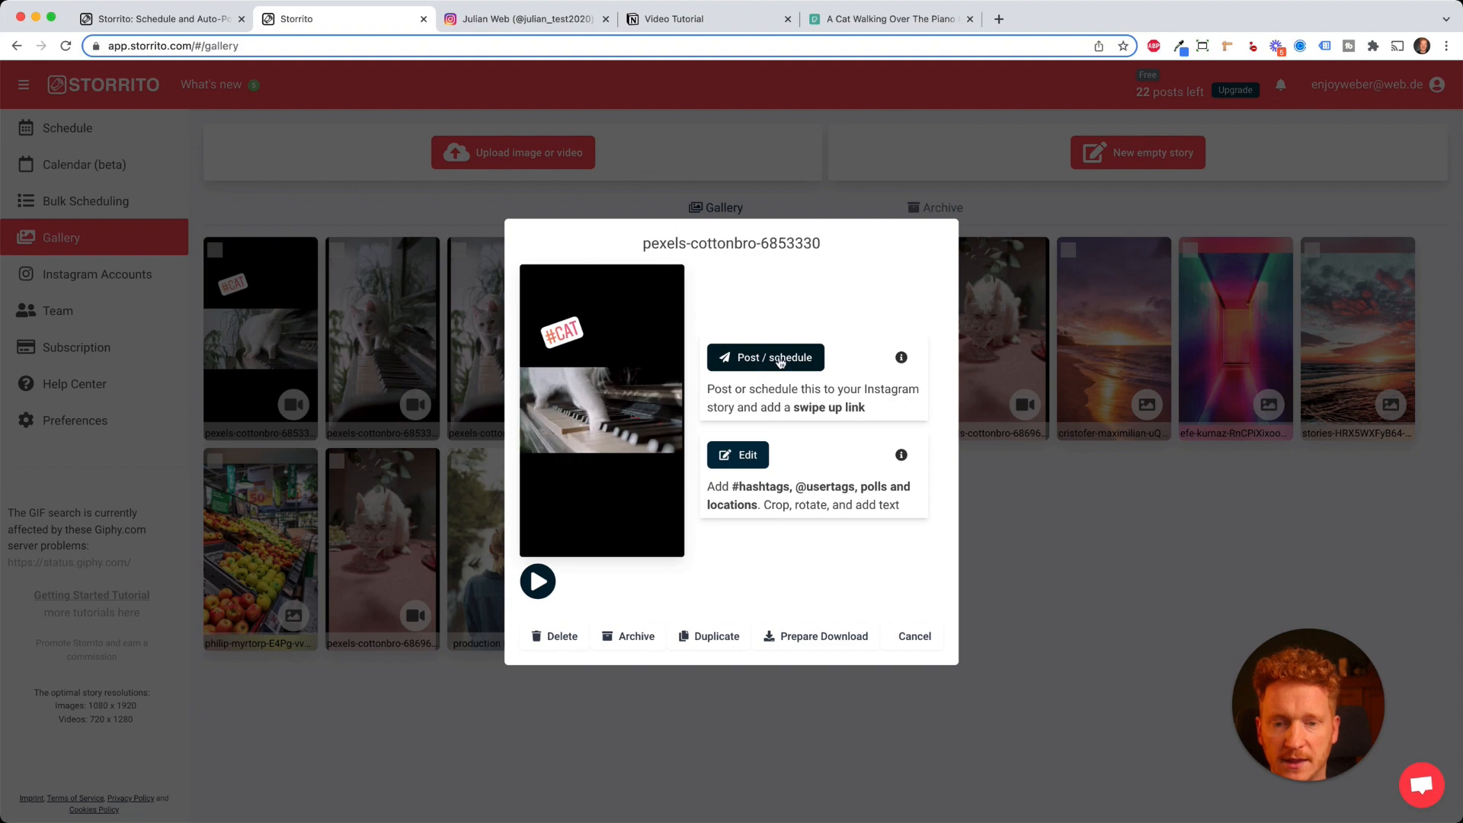
pyautogui.click(764, 357)
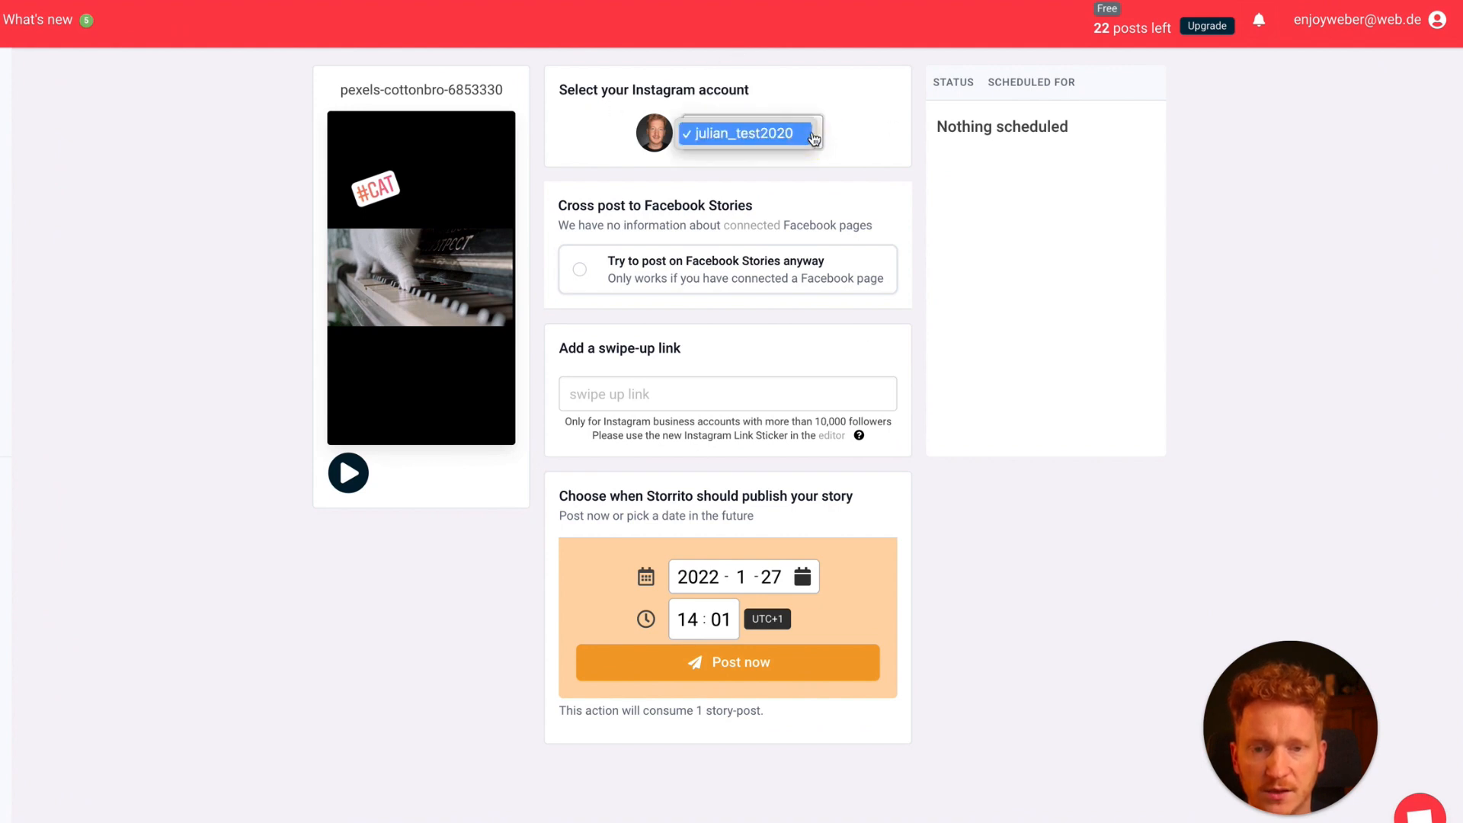
# Step: Choose the Instagram account and enable 'Try to post on Facebook Stories anyway'
pyautogui.click(746, 133)
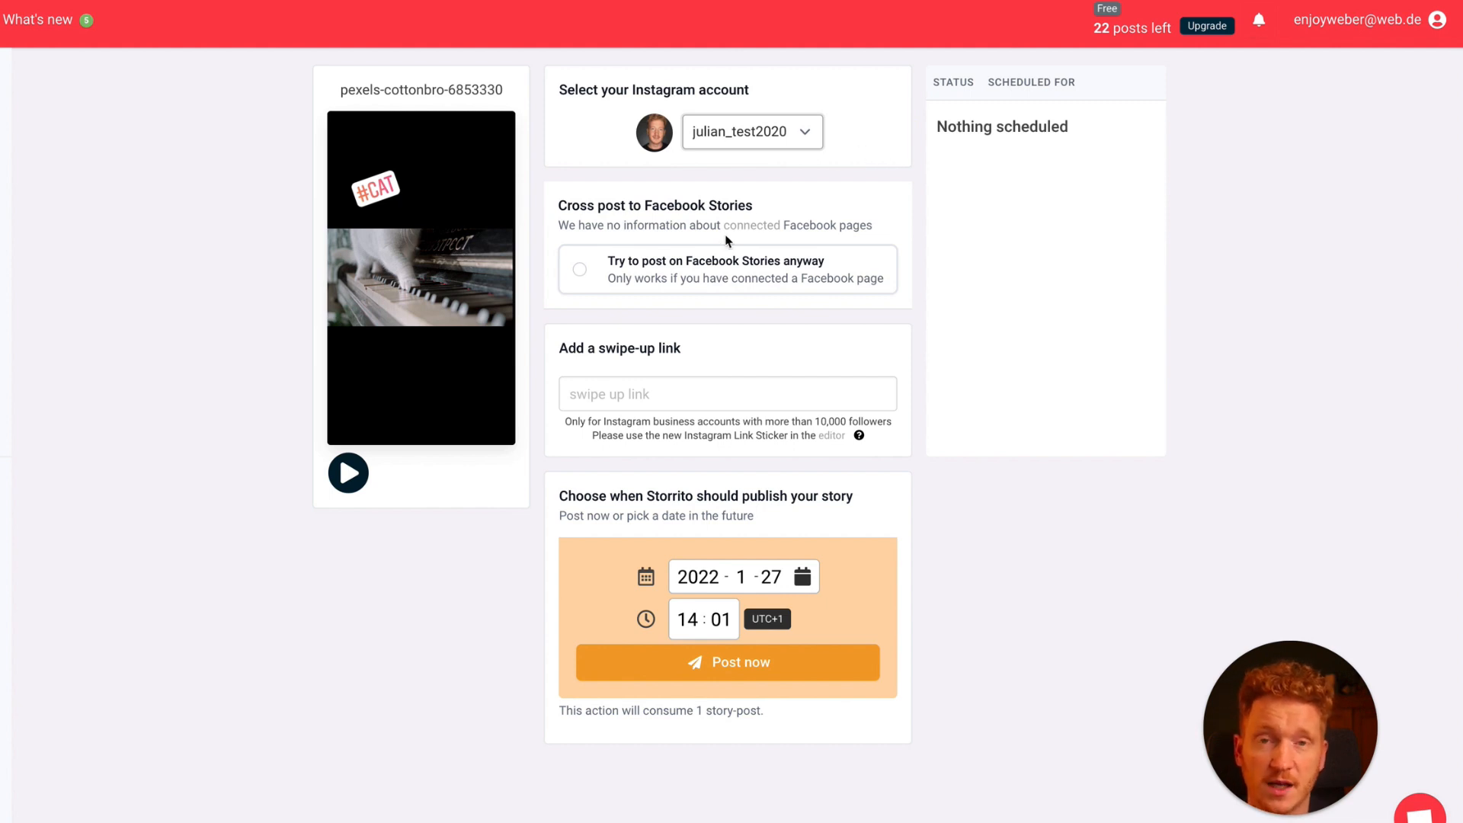
pyautogui.moveTo(764, 250)
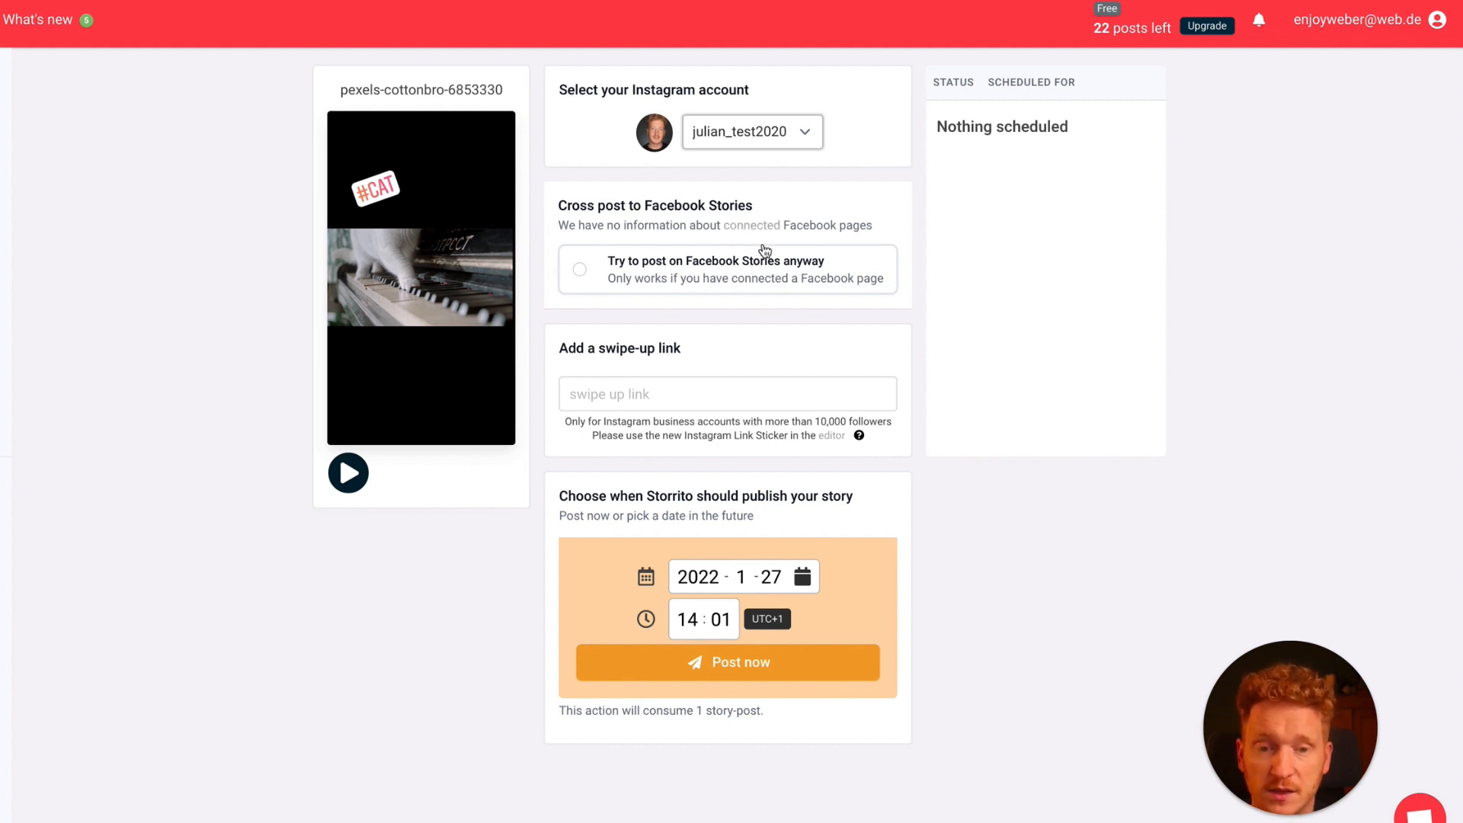
pyautogui.click(580, 268)
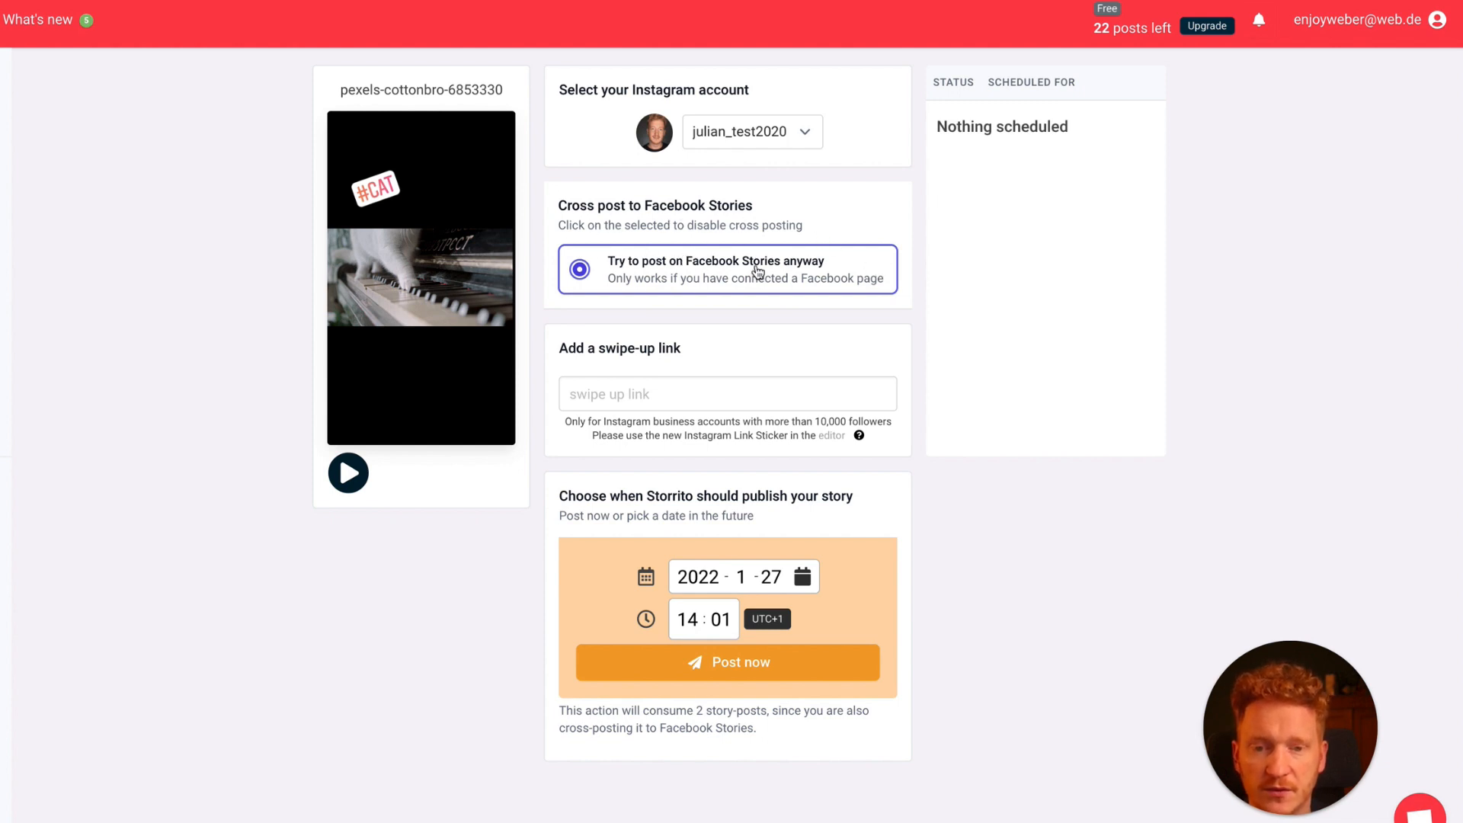
pyautogui.moveTo(670, 259)
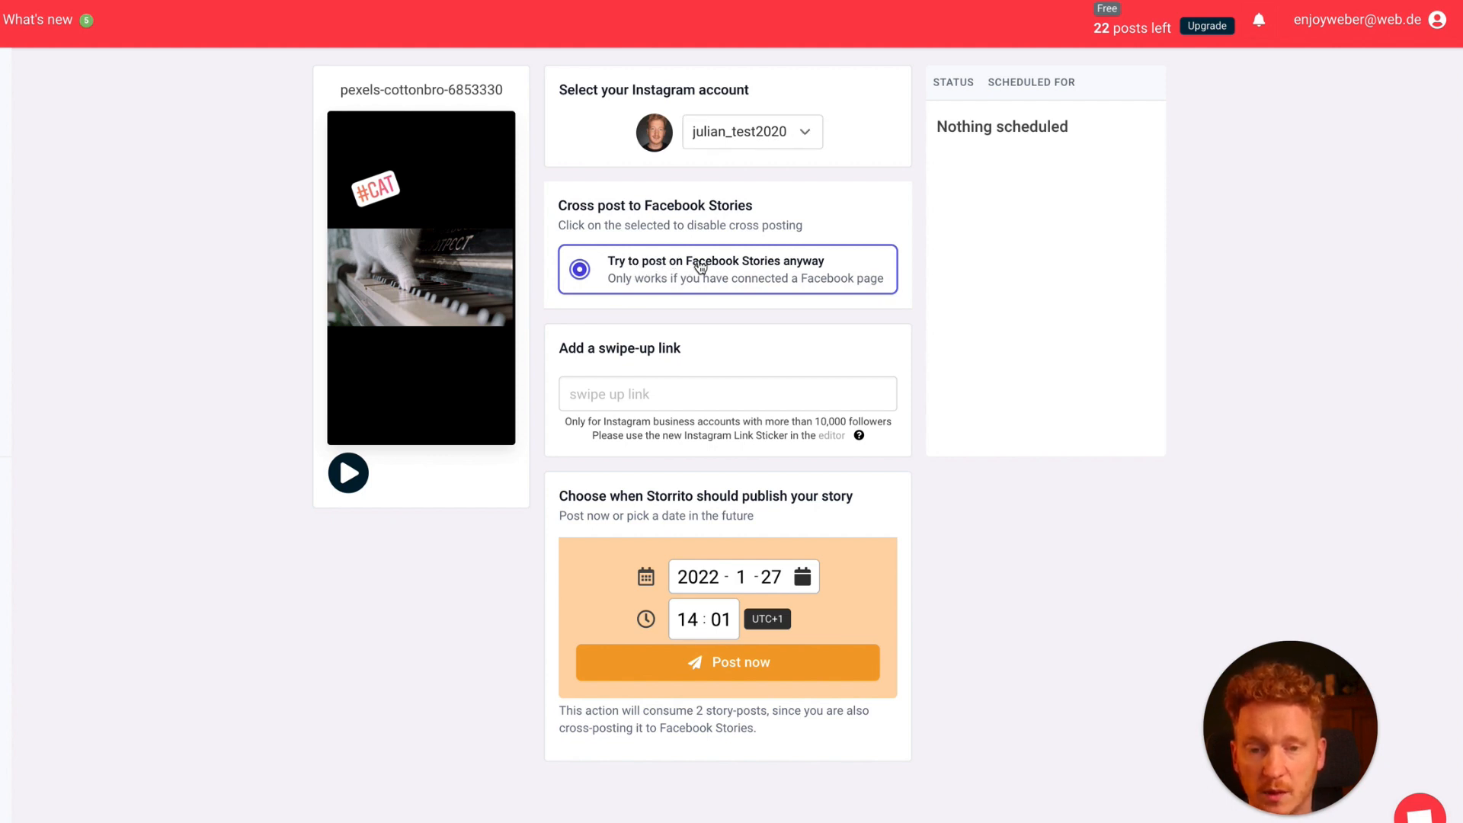
pyautogui.moveTo(718, 346)
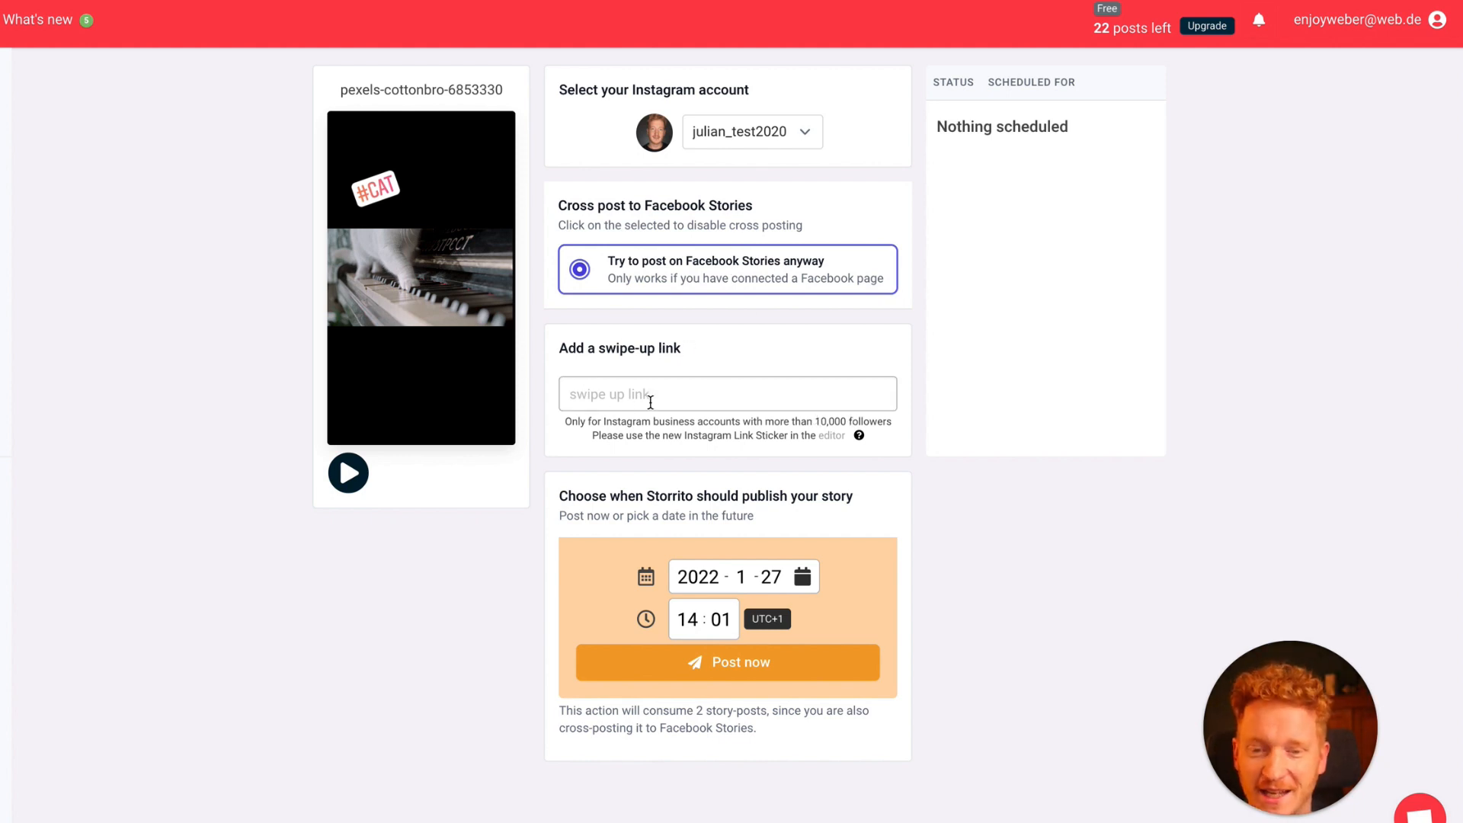
pyautogui.moveTo(856, 483)
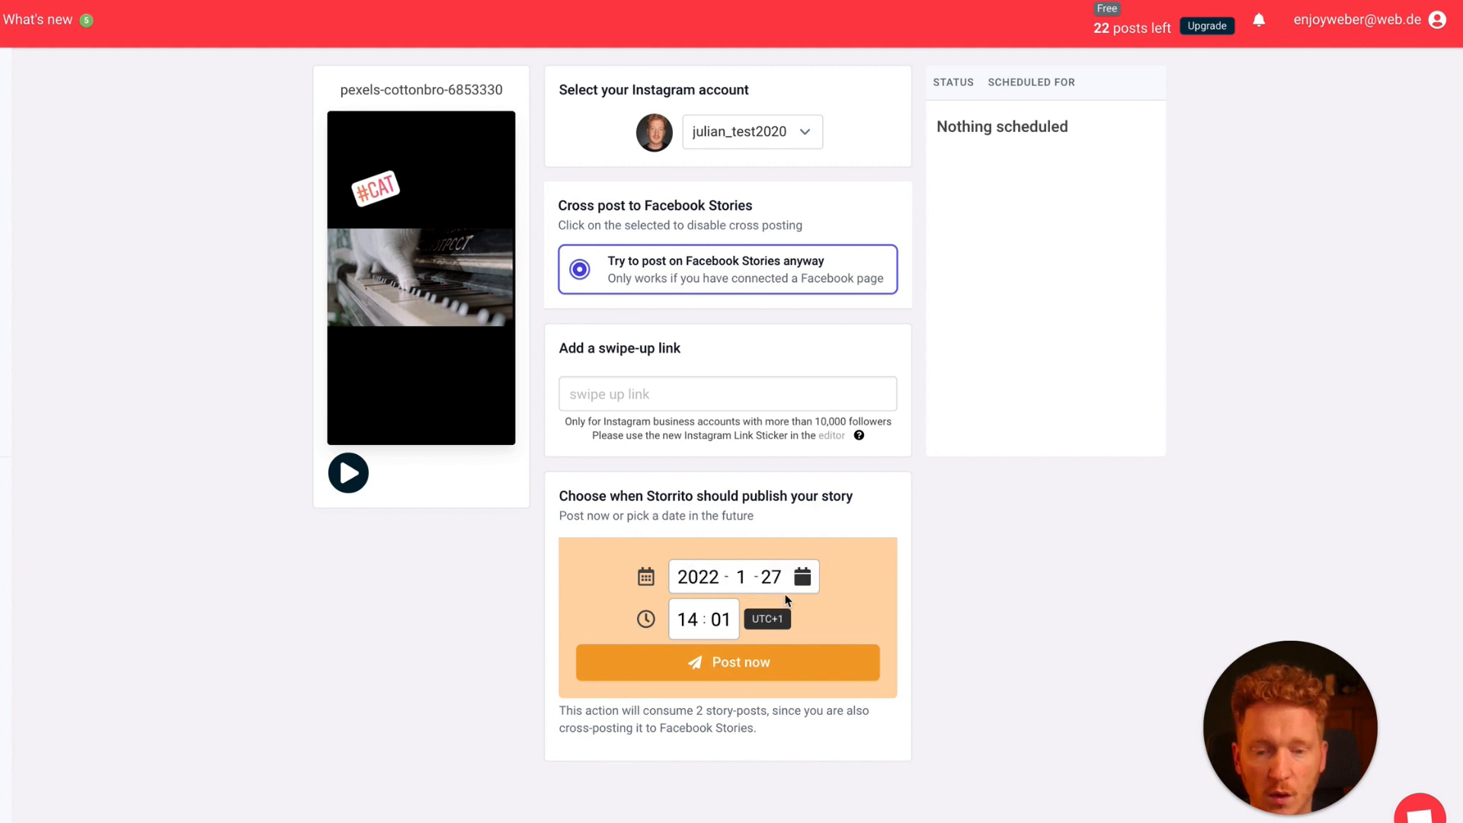
# Step: Try January 28 as publish date, set it back to January 27 and list the hour choices
pyautogui.click(800, 577)
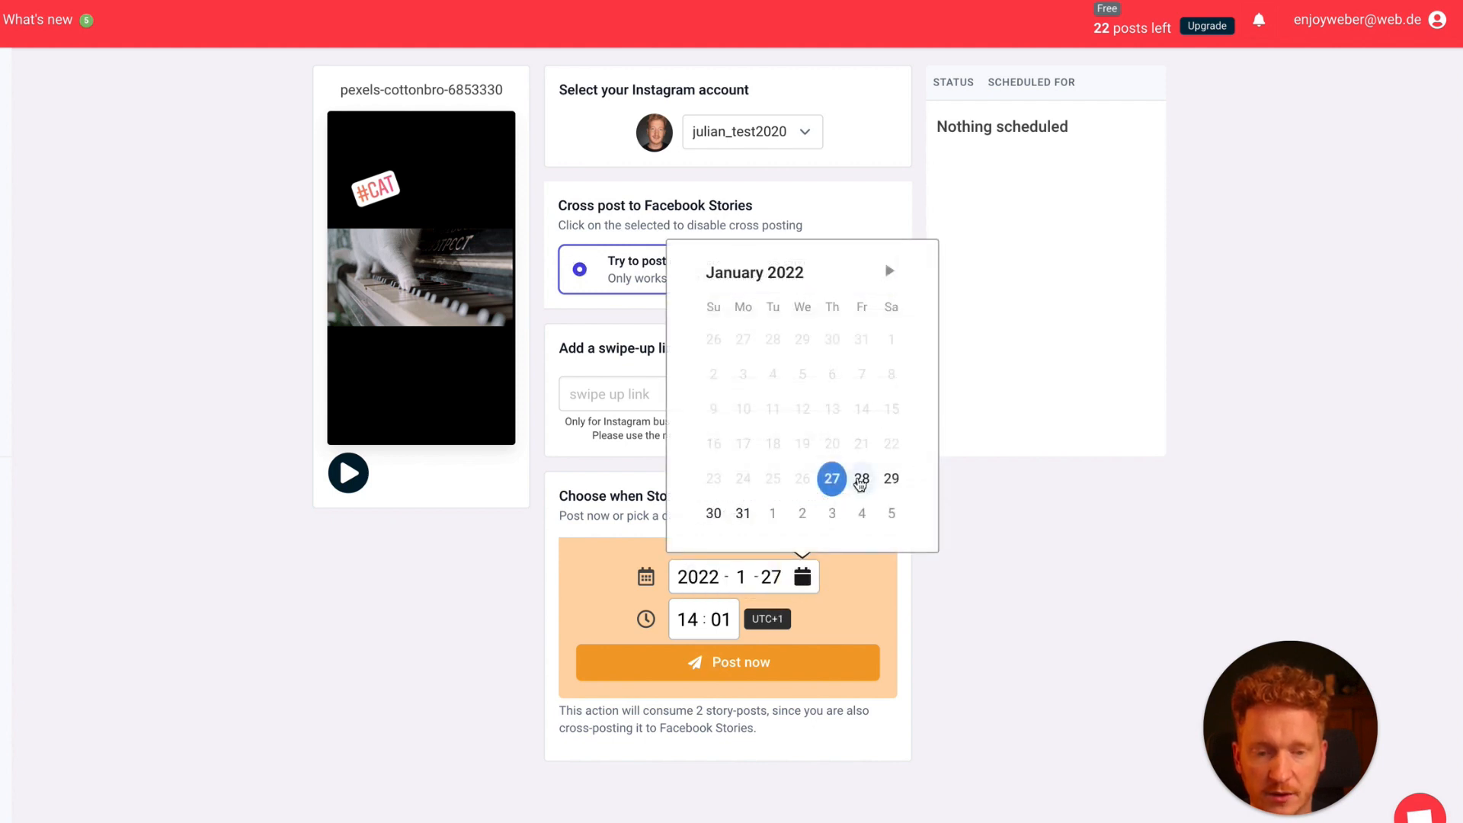
pyautogui.click(860, 478)
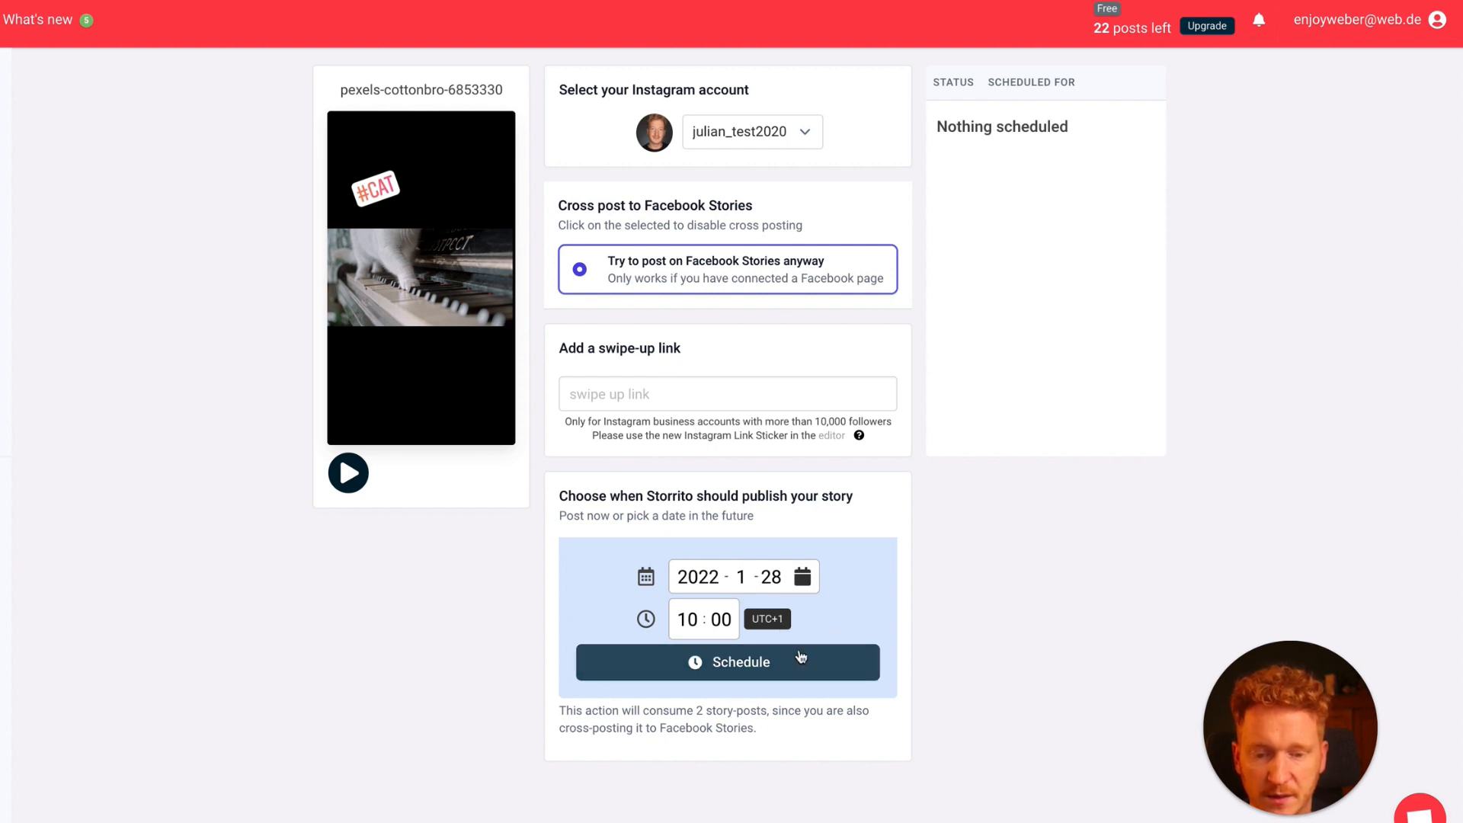
pyautogui.click(829, 477)
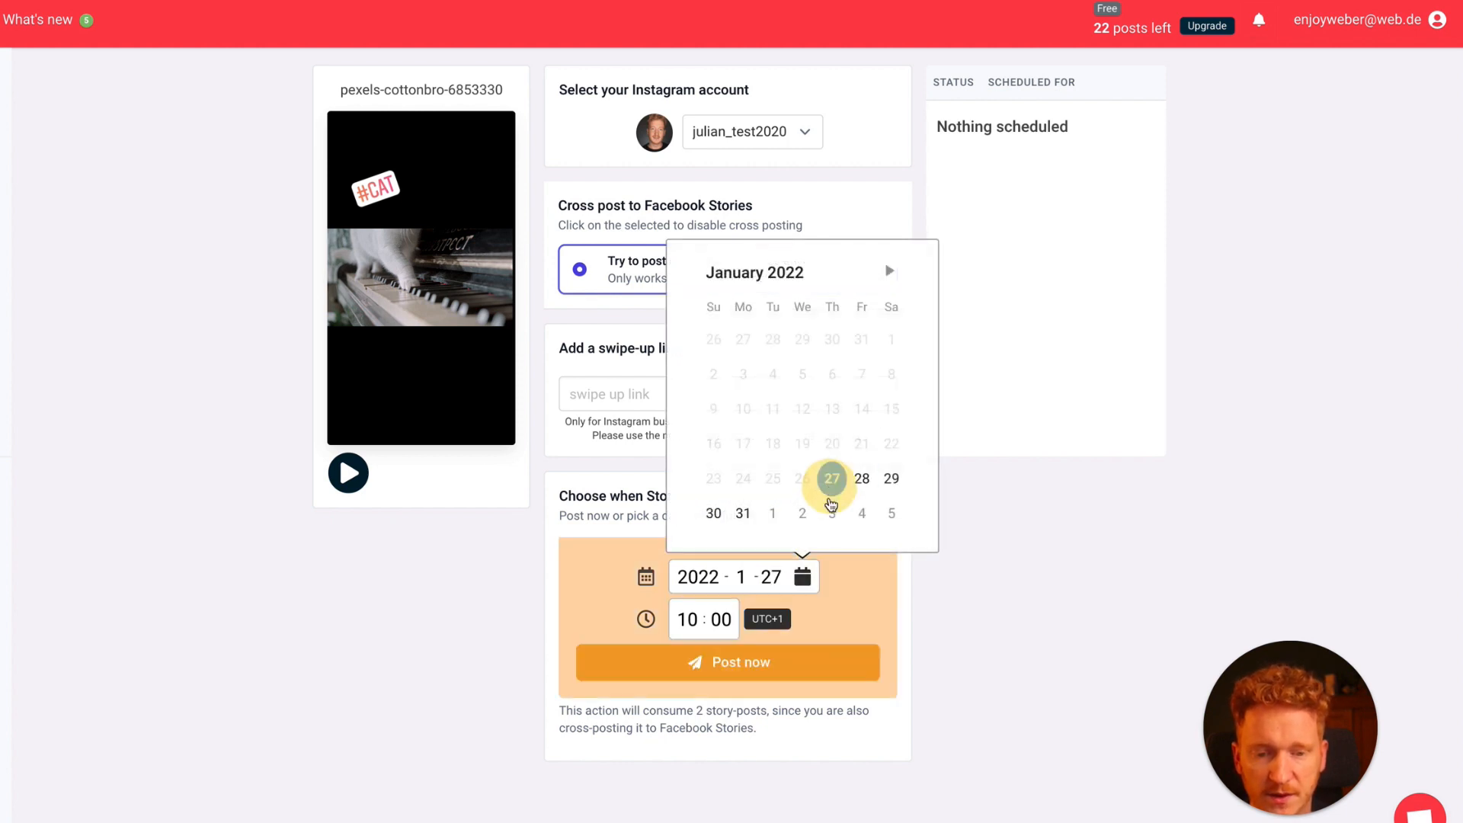
pyautogui.click(687, 619)
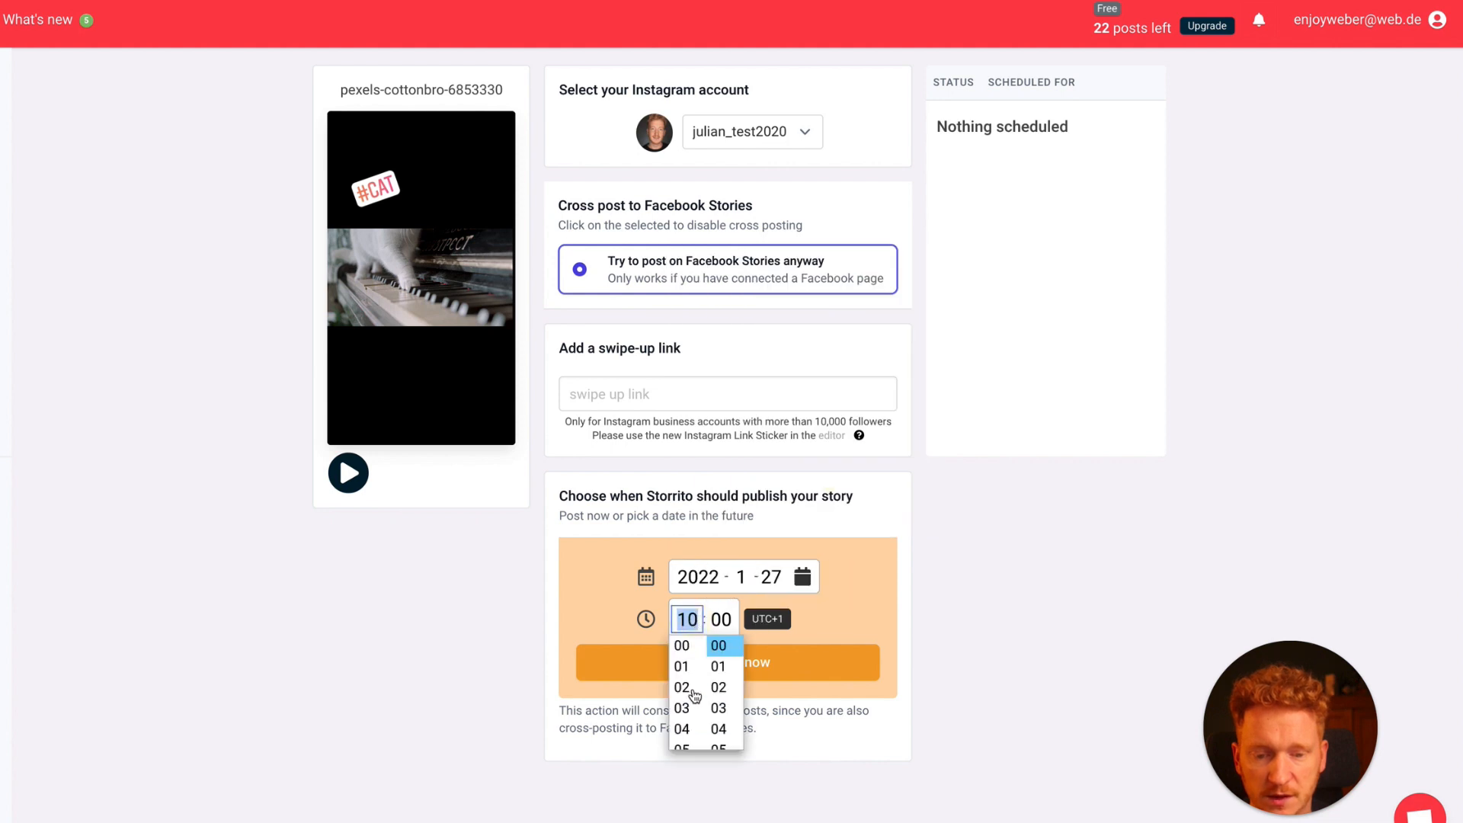
# Step: Post the cat story now so its status shows posted and shared to Facebook
pyautogui.scroll(-3)
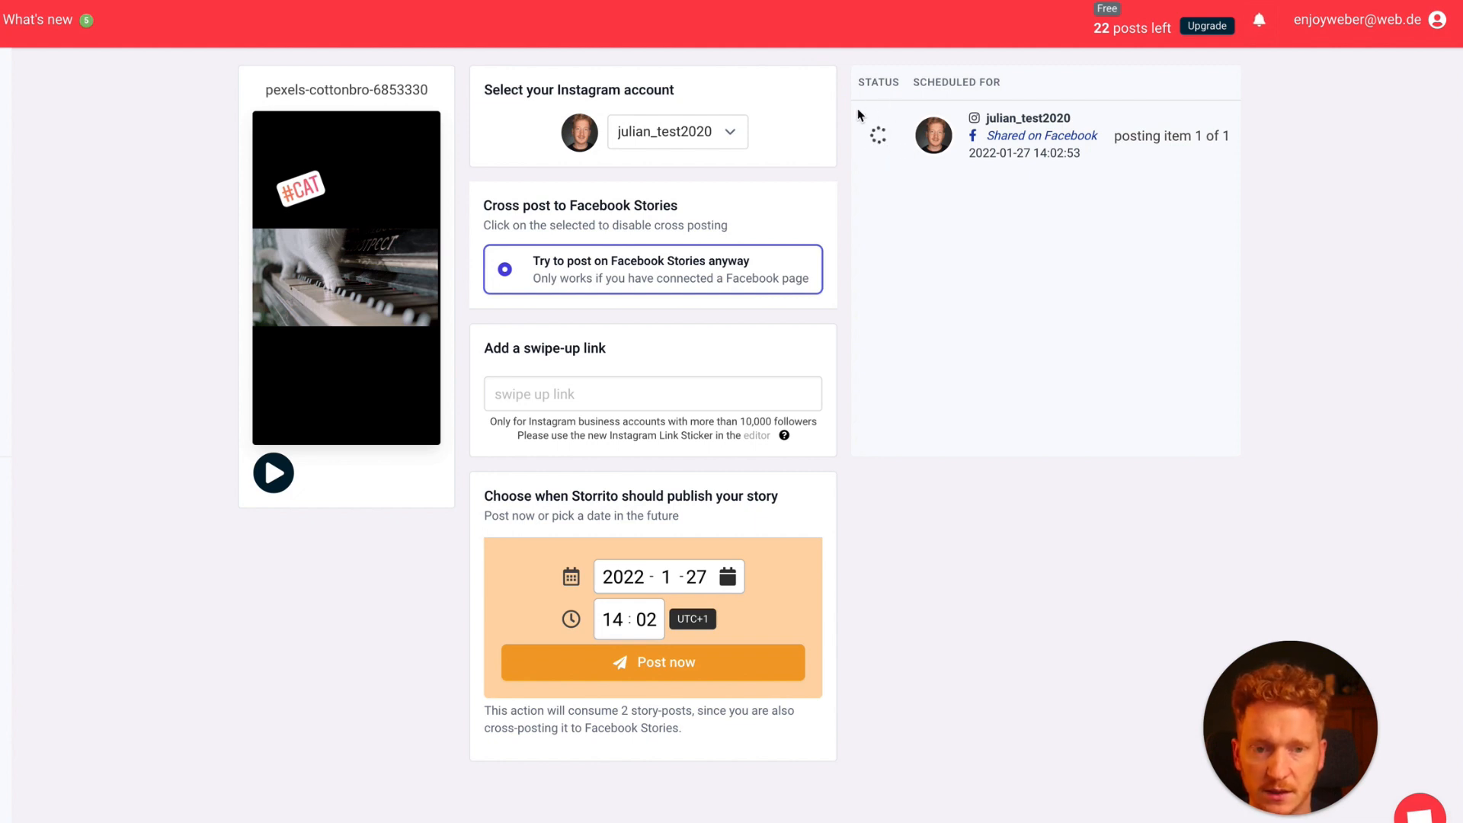
pyautogui.moveTo(875, 189)
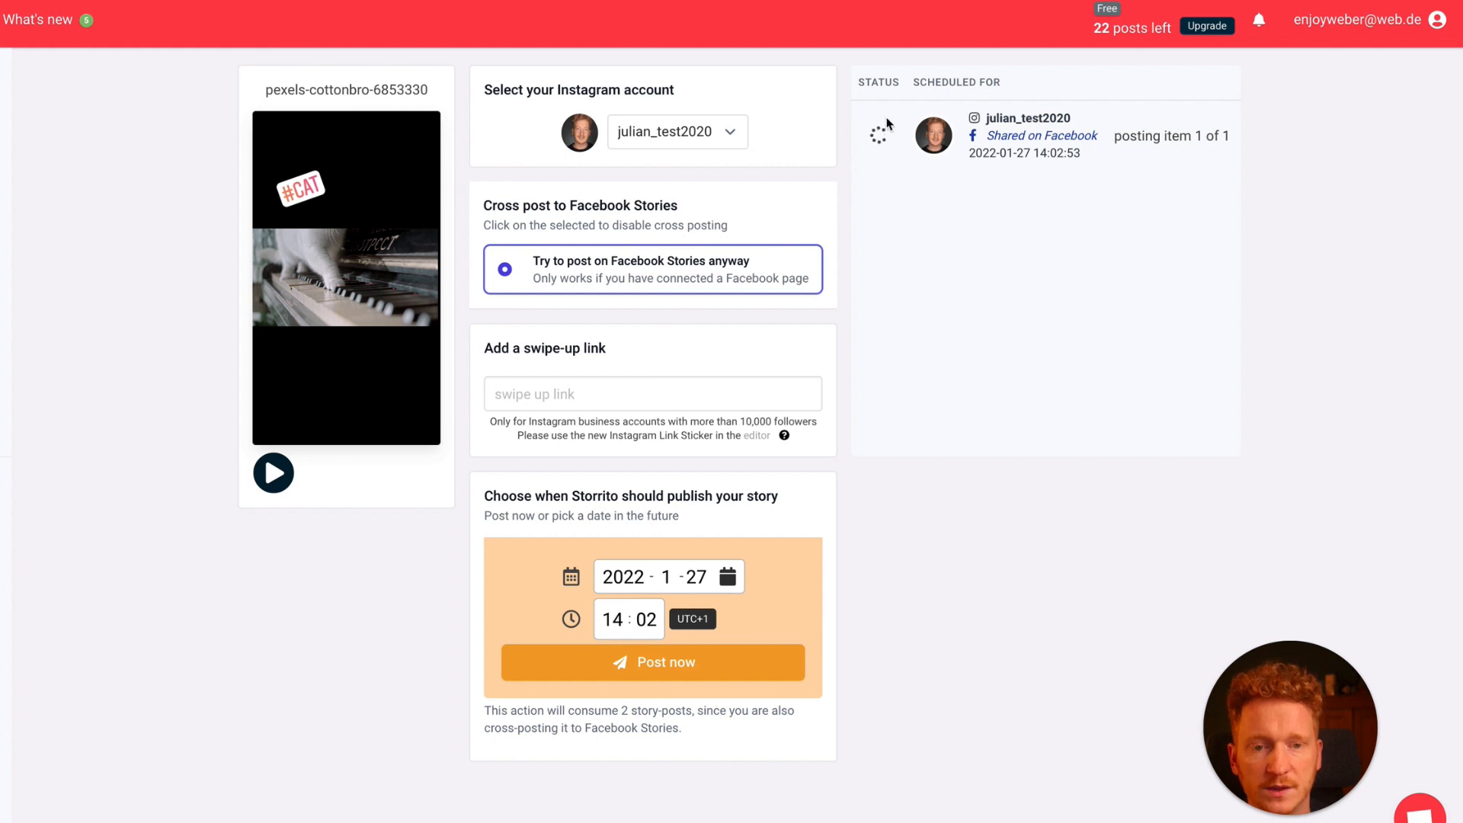
pyautogui.moveTo(903, 147)
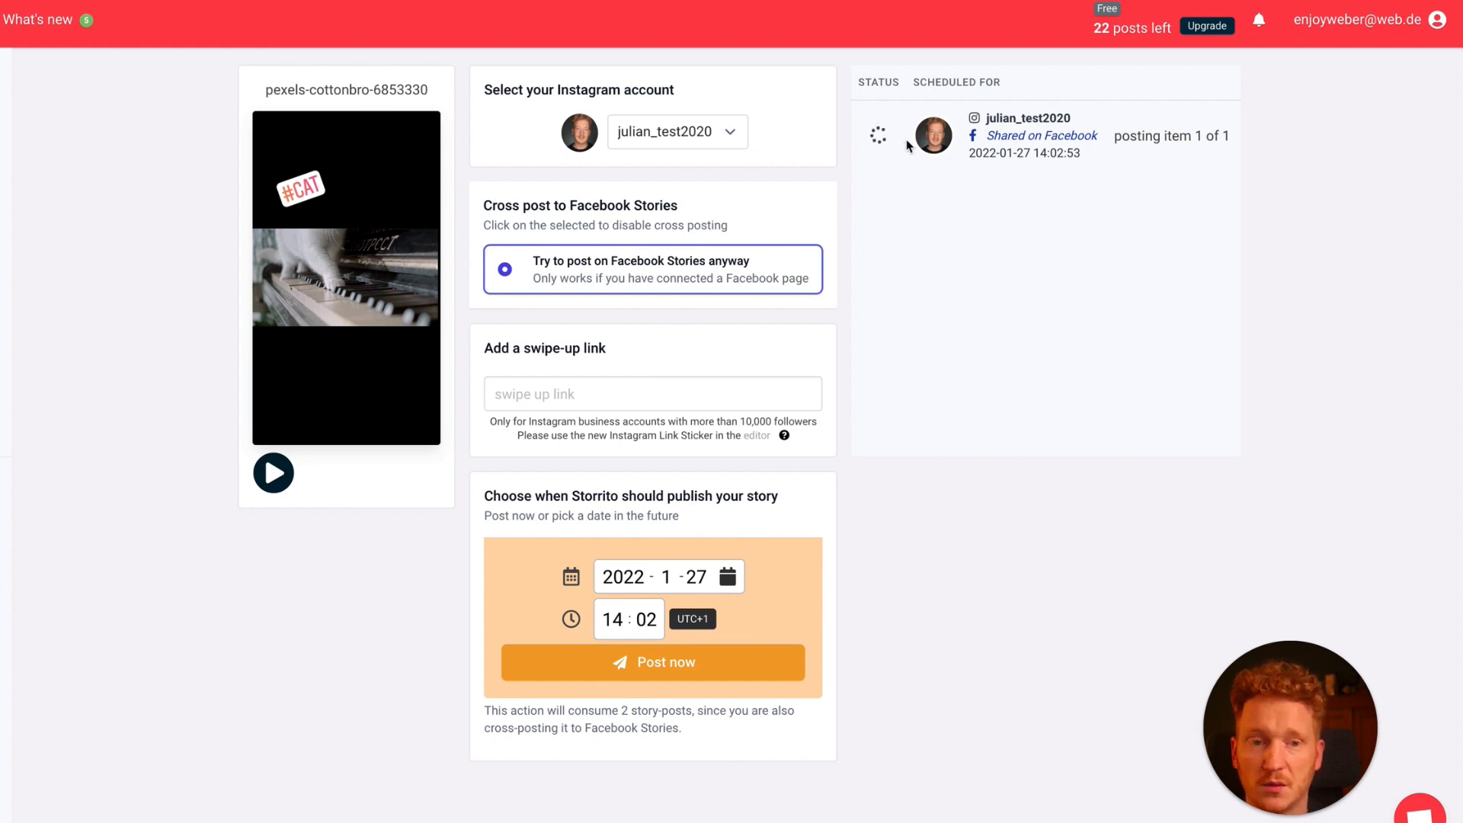
pyautogui.moveTo(884, 156)
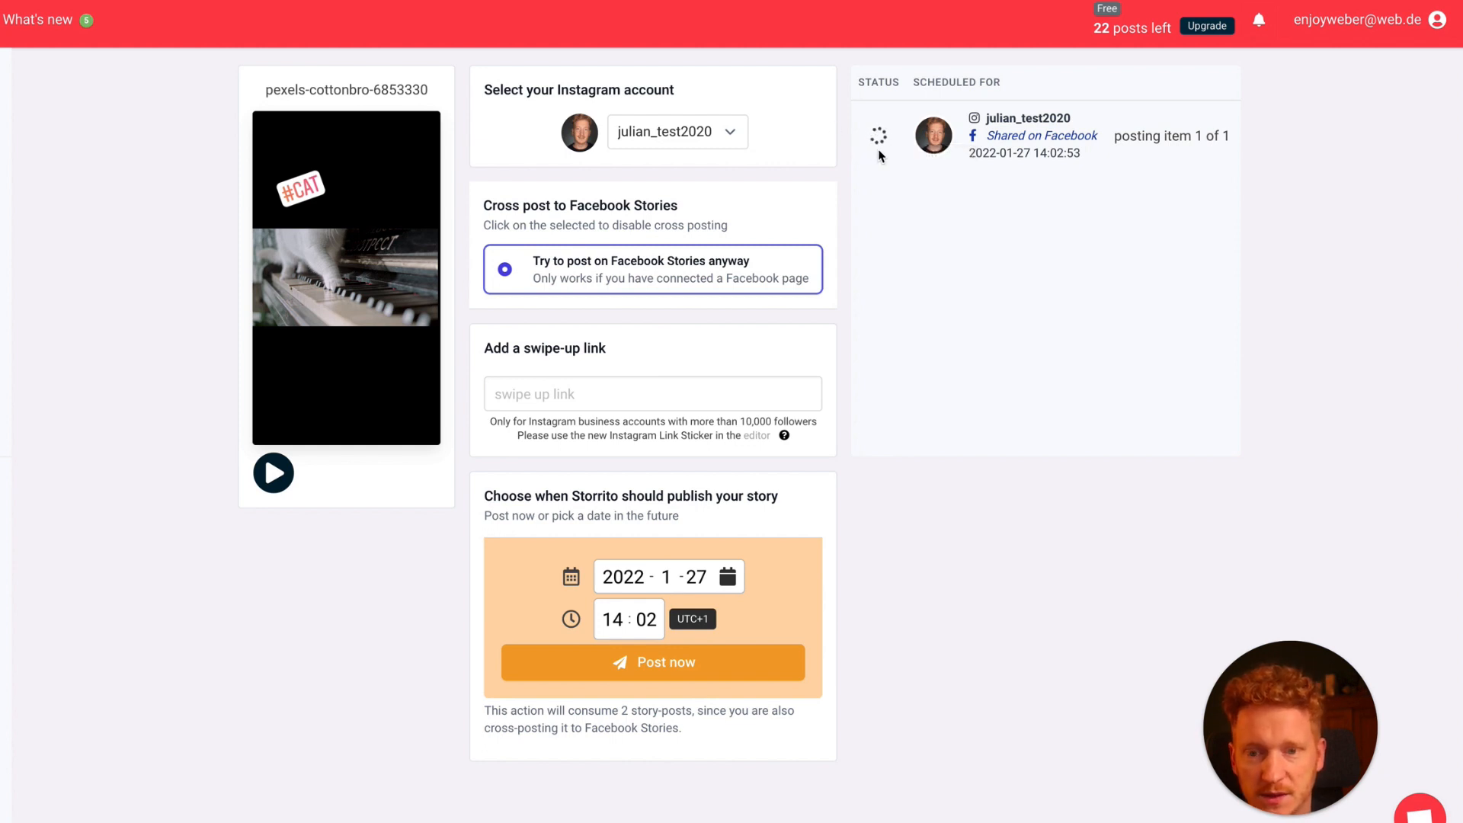
pyautogui.click(680, 661)
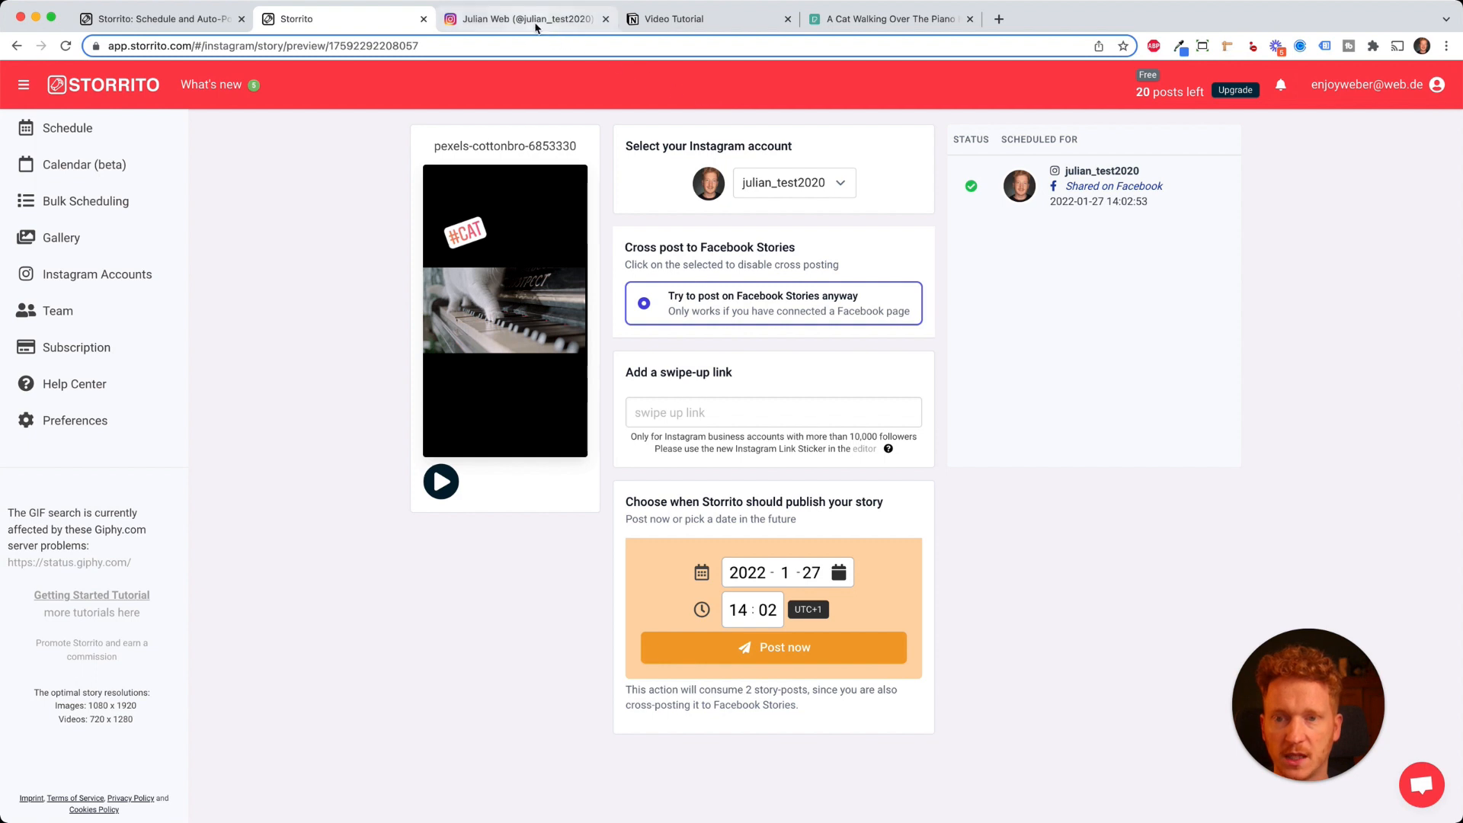
# Step: View the new #CAT story on the Instagram profile, close it and return to the Storrito homepage
pyautogui.click(523, 18)
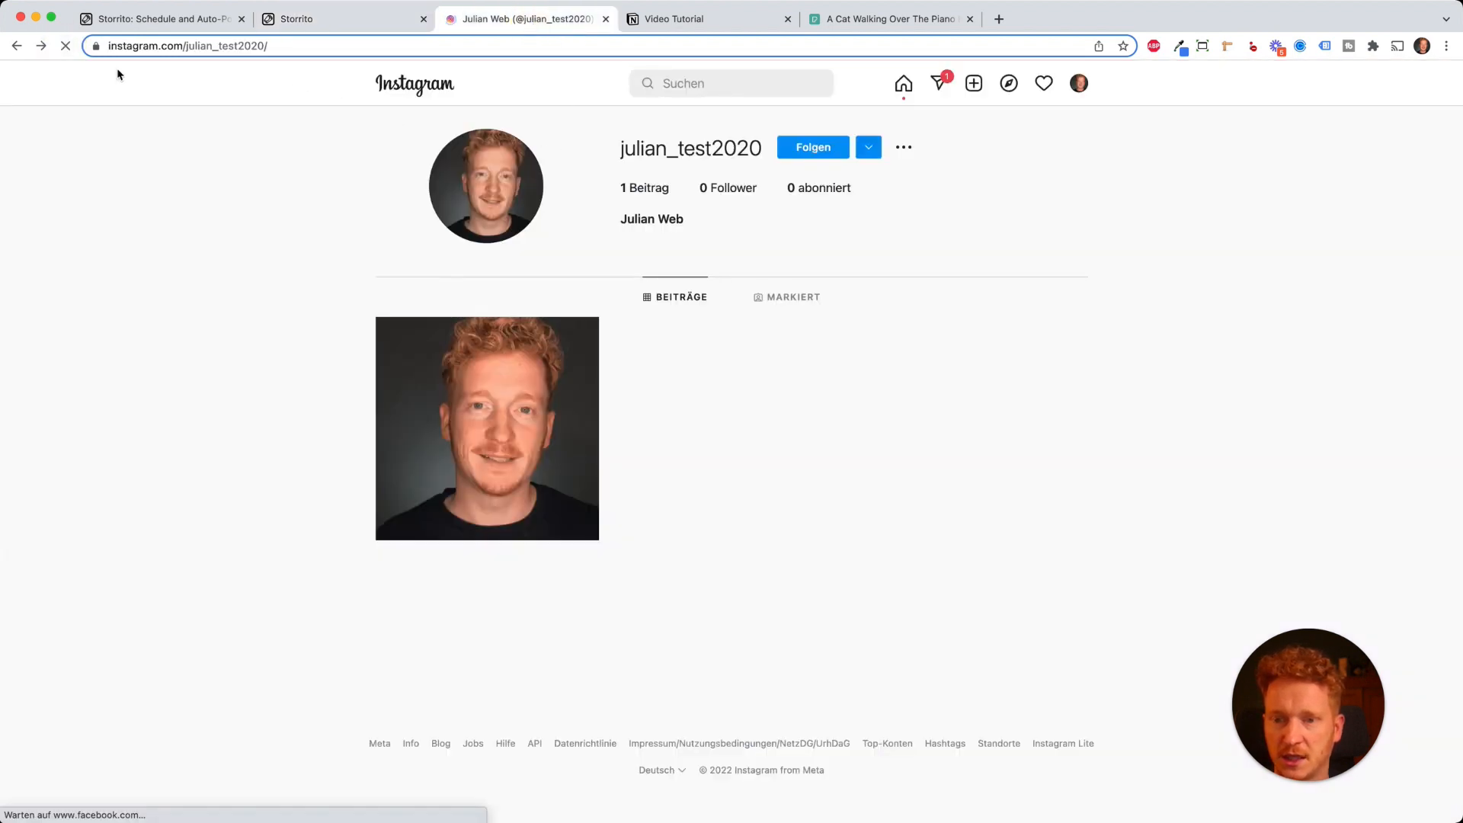
pyautogui.click(485, 184)
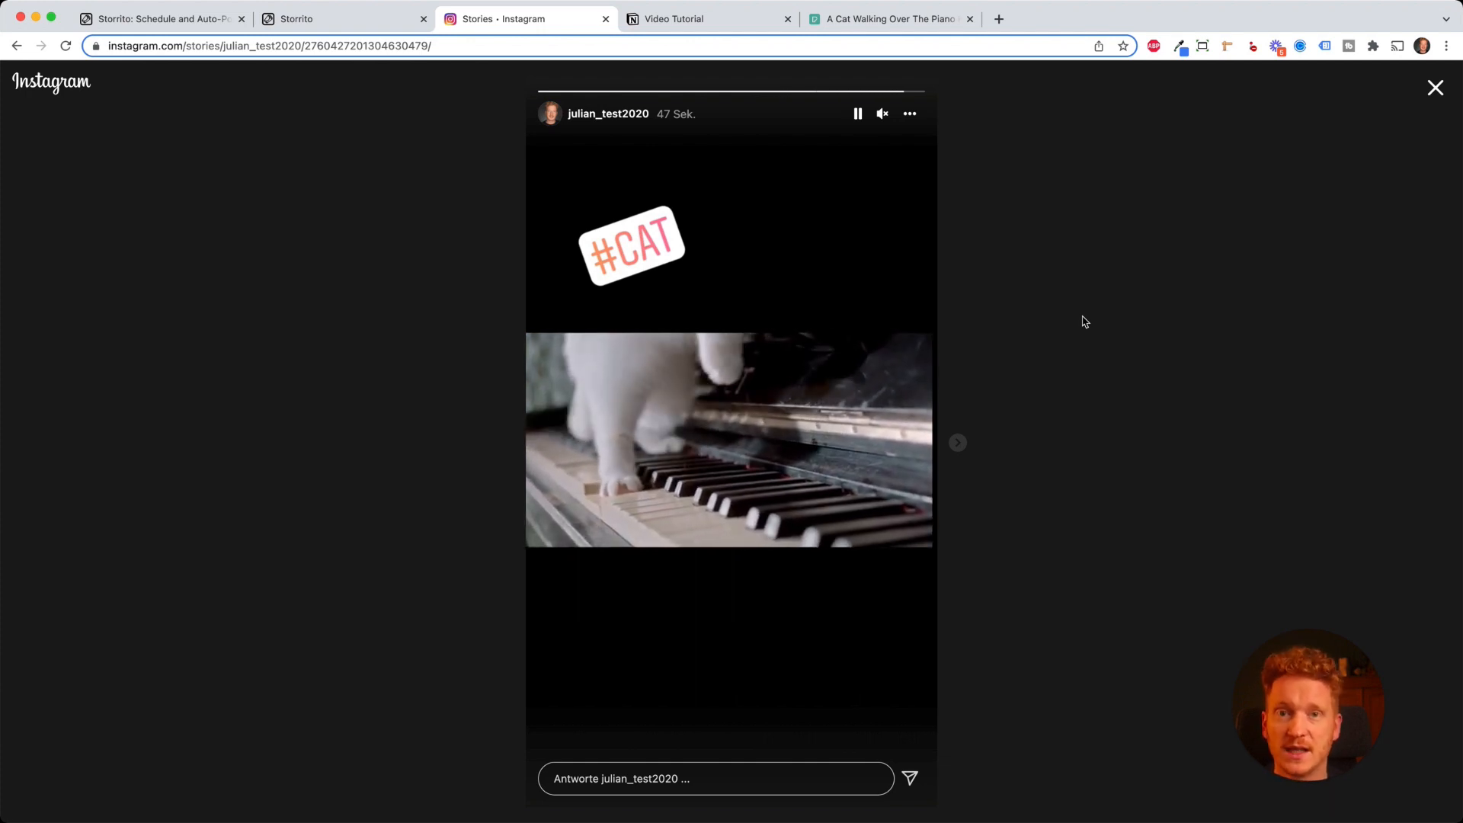
pyautogui.click(606, 113)
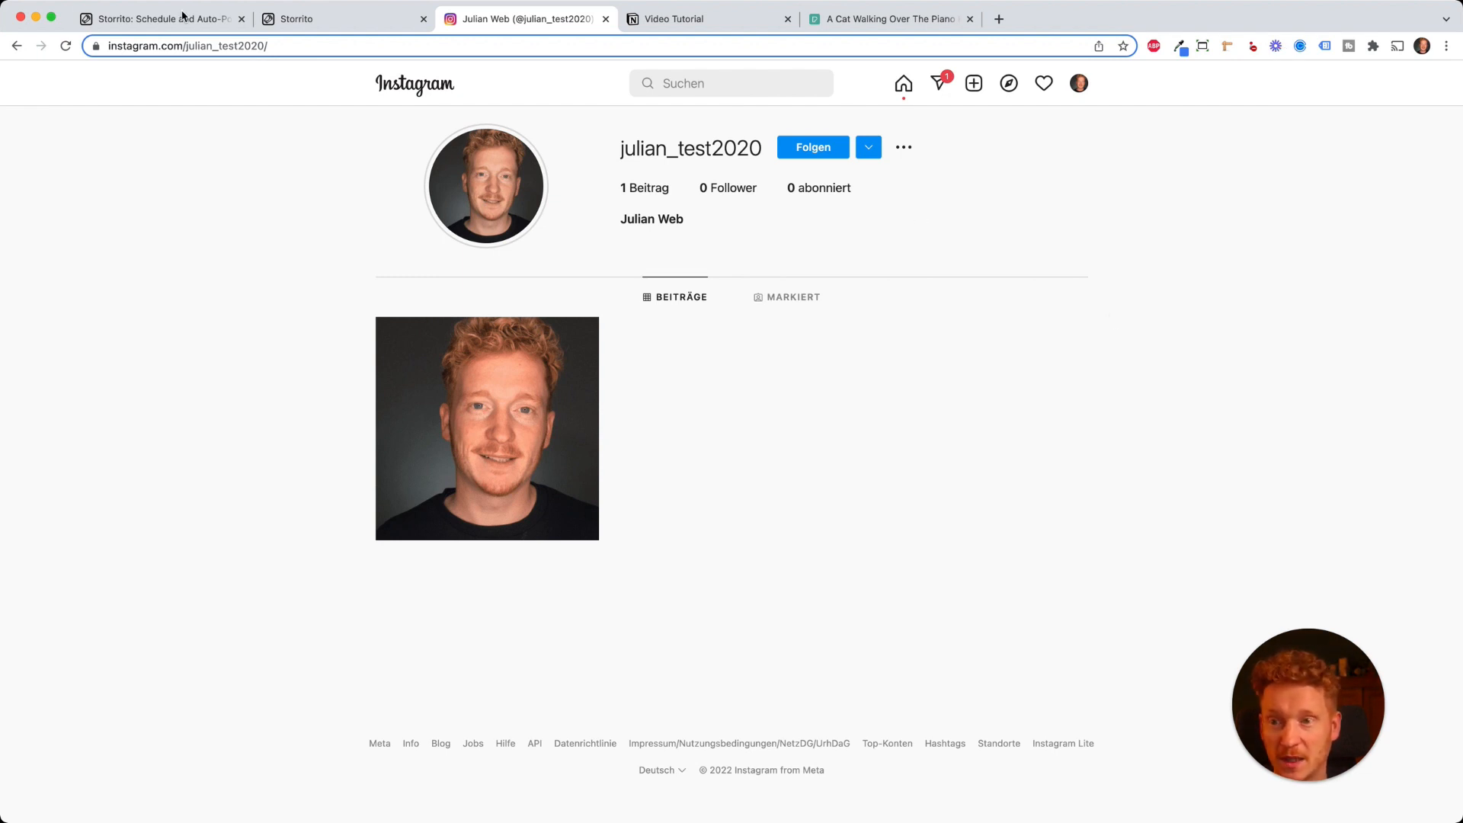
pyautogui.click(159, 18)
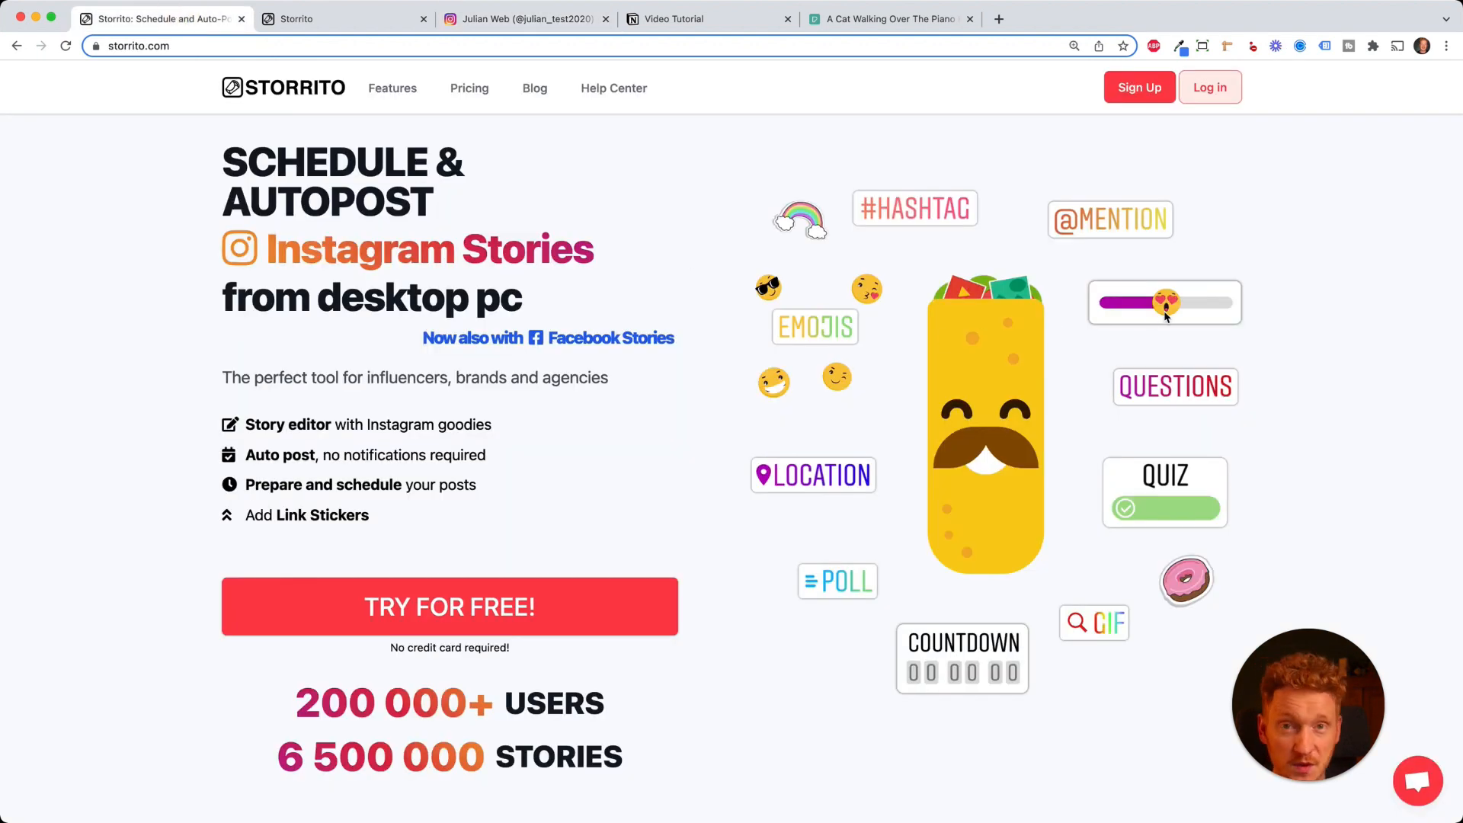